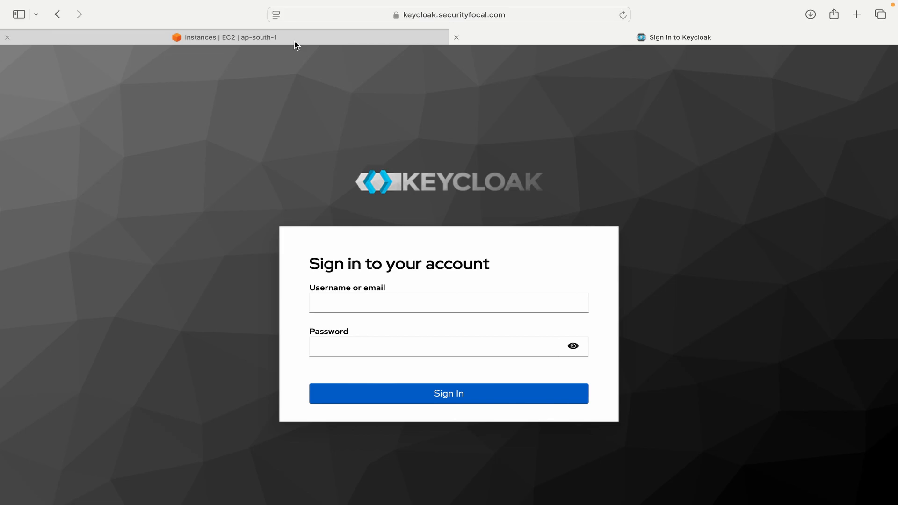
Step: Select the AD Server and Keycloak EC2 instances together to confirm both are running
click(226, 38)
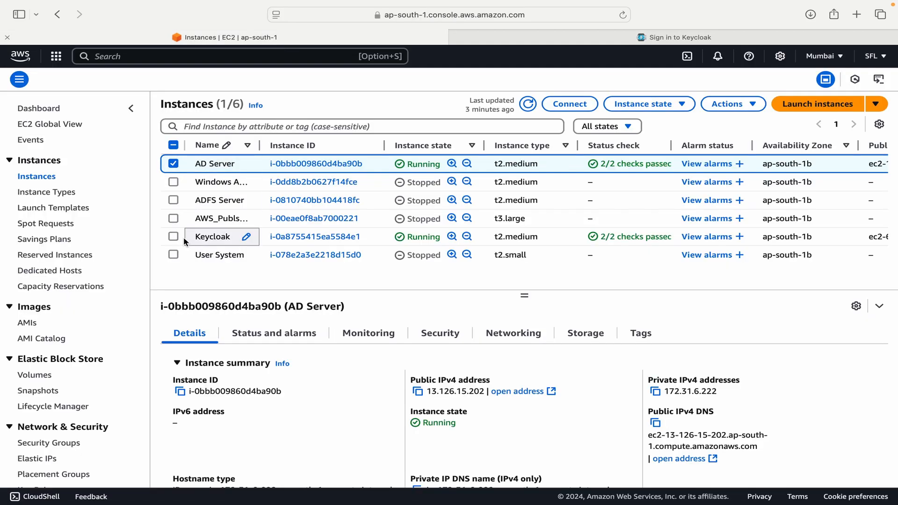
click(173, 237)
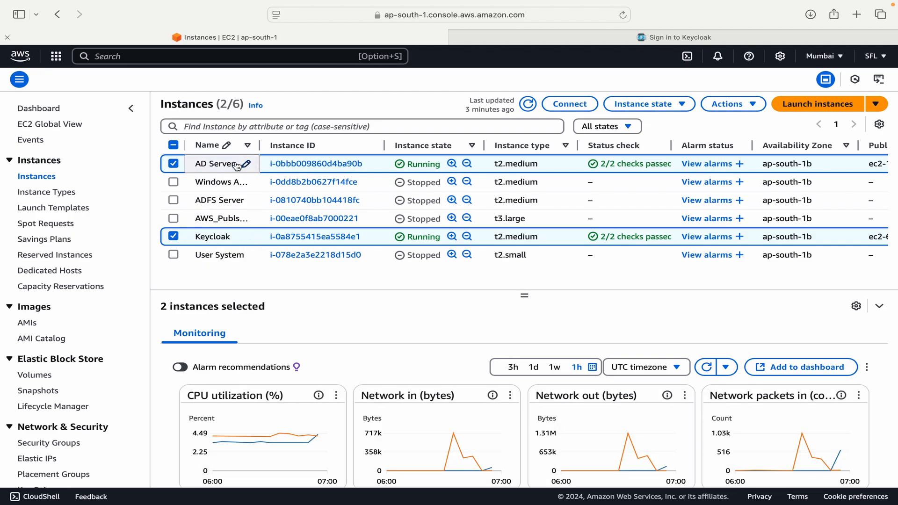
mouse_move(214, 170)
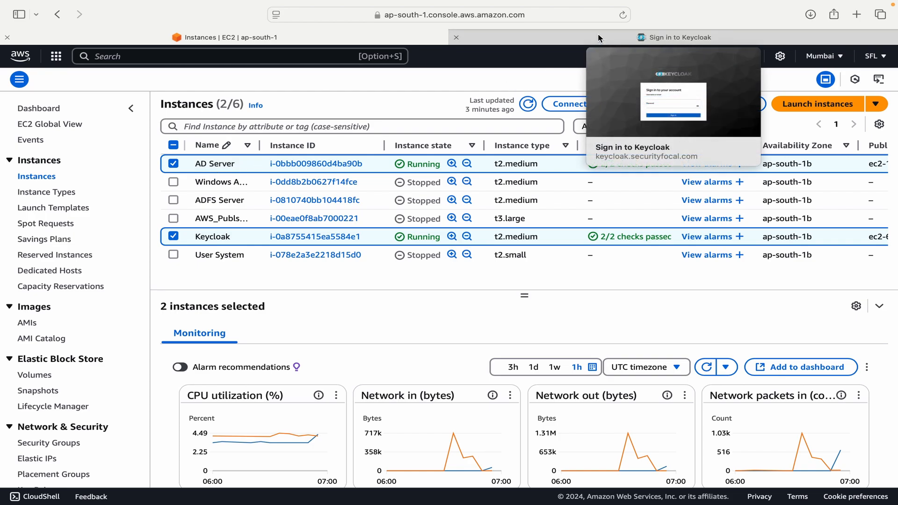
Step: Sign in to the Keycloak administration console as user kumar
click(674, 38)
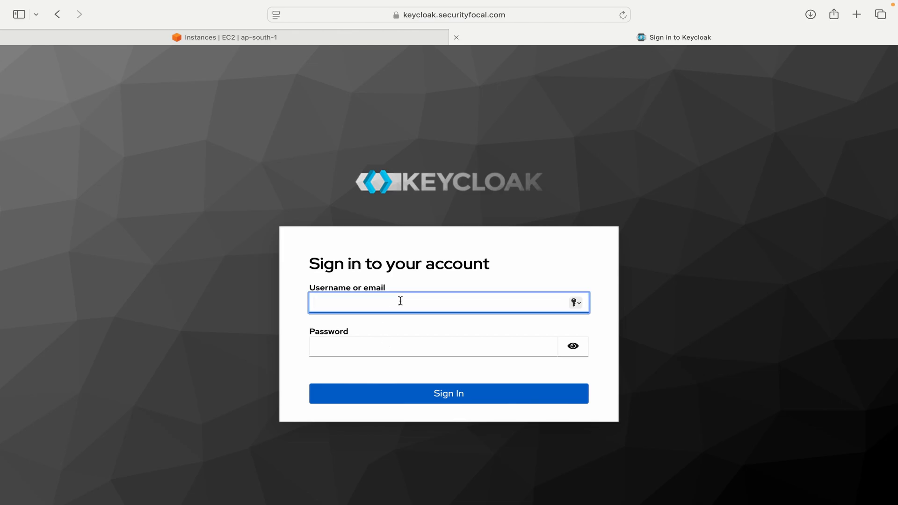
text(kumar)
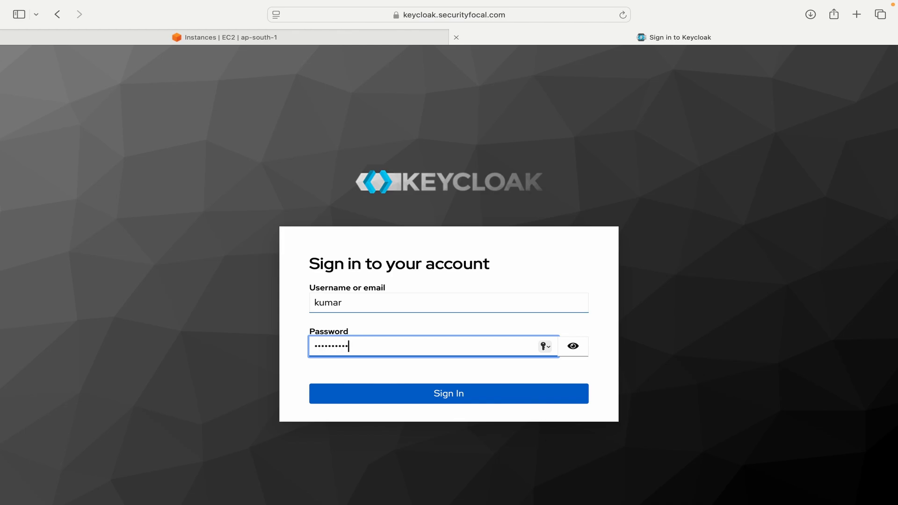
mouse_move(414, 383)
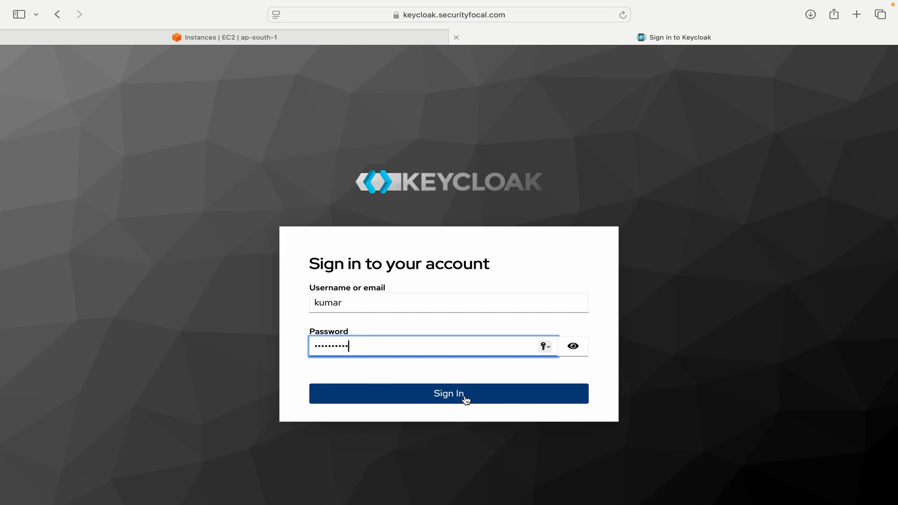
click(449, 393)
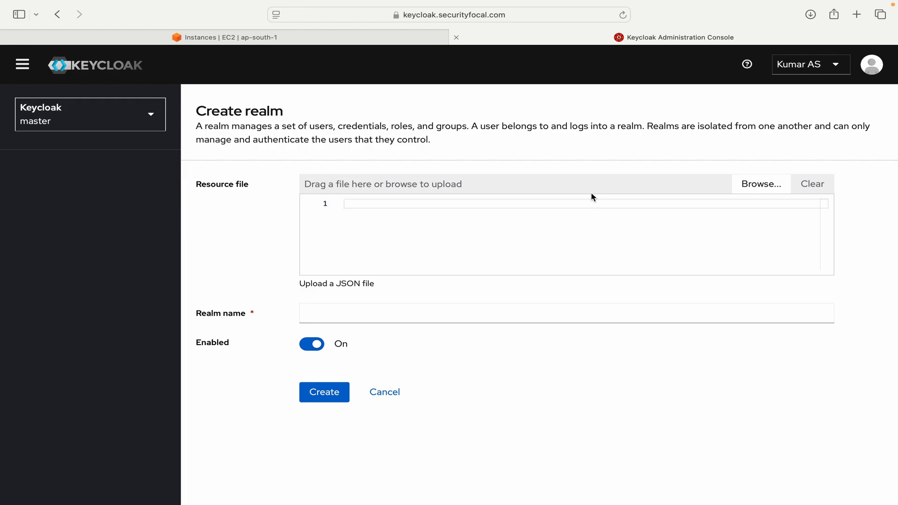
mouse_move(431, 79)
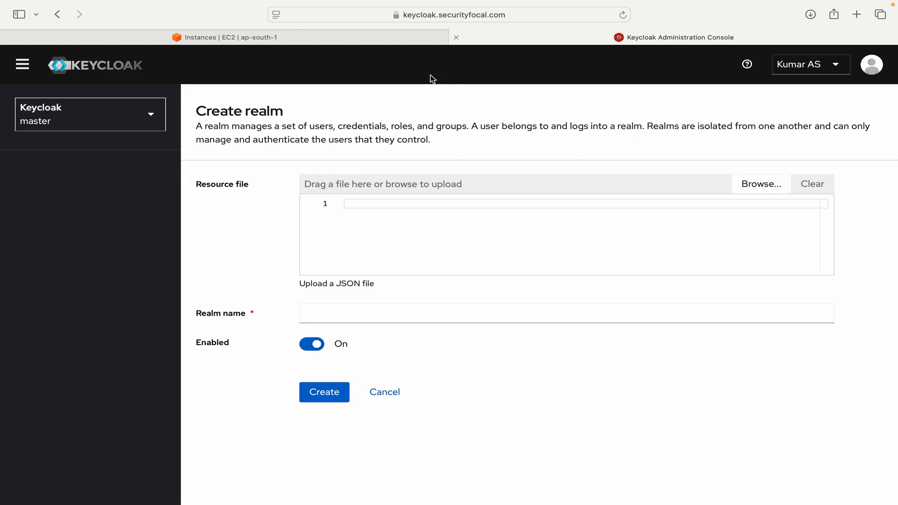
mouse_move(509, 143)
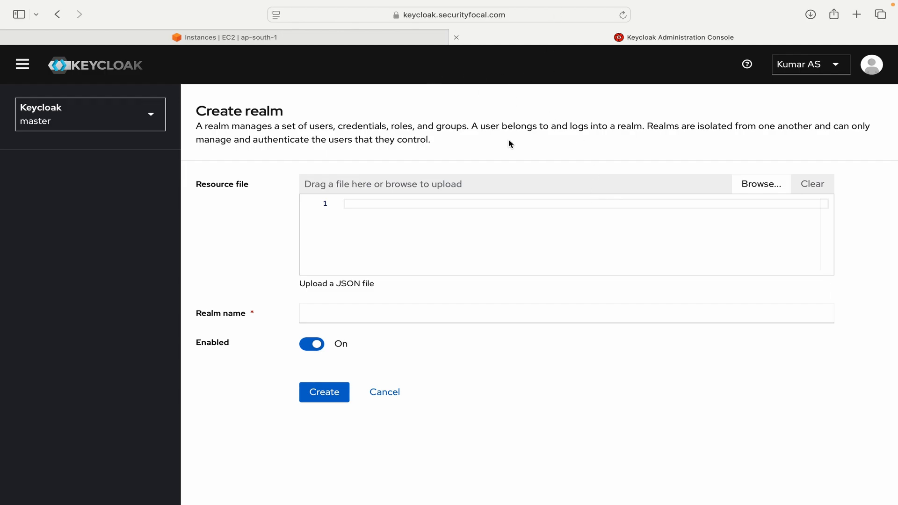
mouse_move(72, 107)
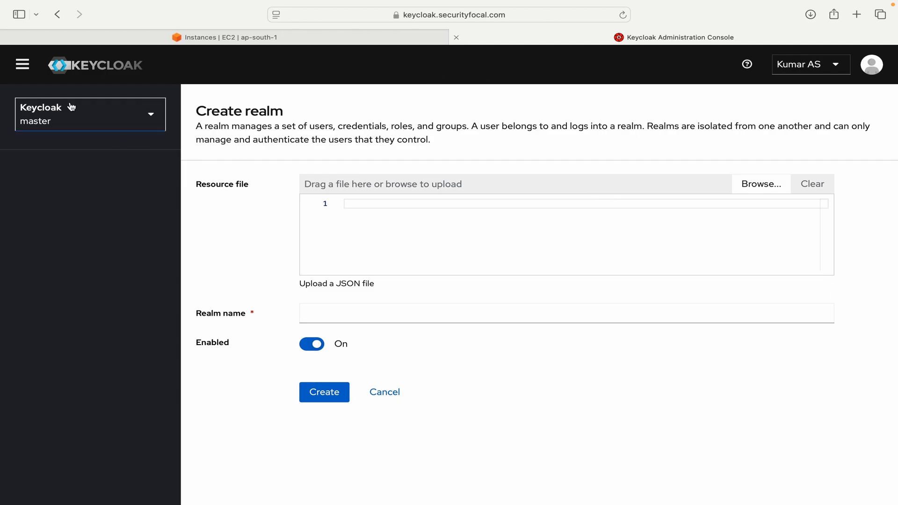
mouse_move(125, 119)
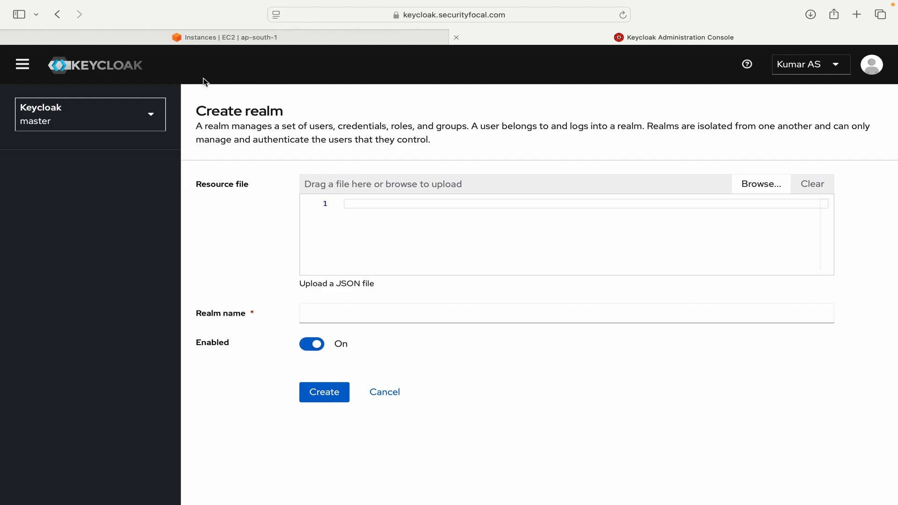
Step: Create a new realm named coinsp from the realm list and dismiss the success notification
click(90, 114)
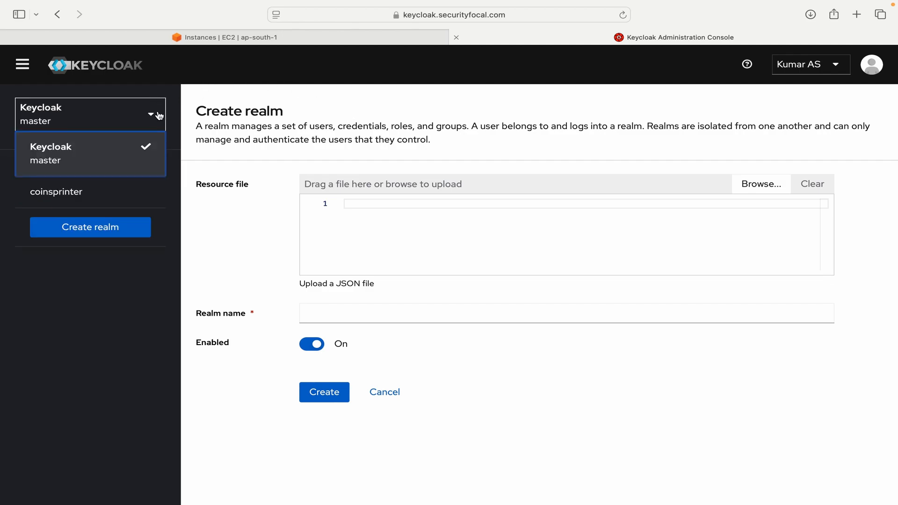
click(467, 109)
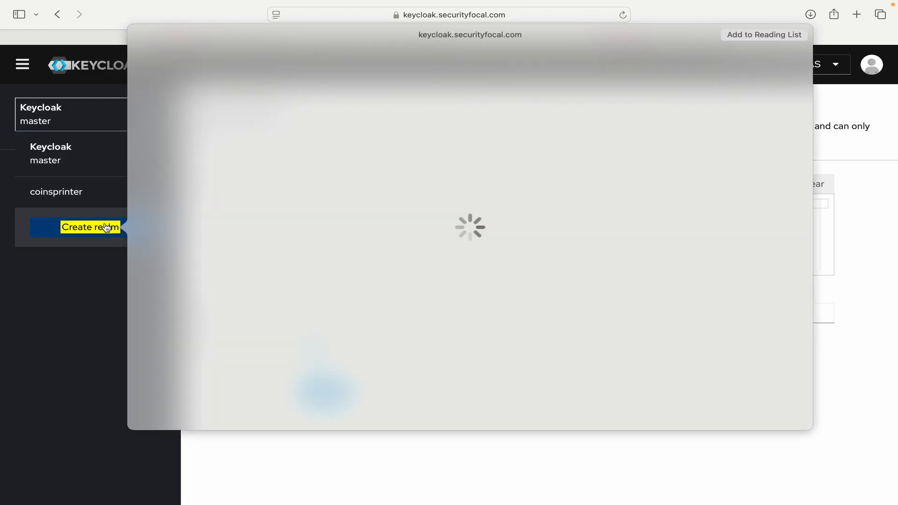
click(89, 226)
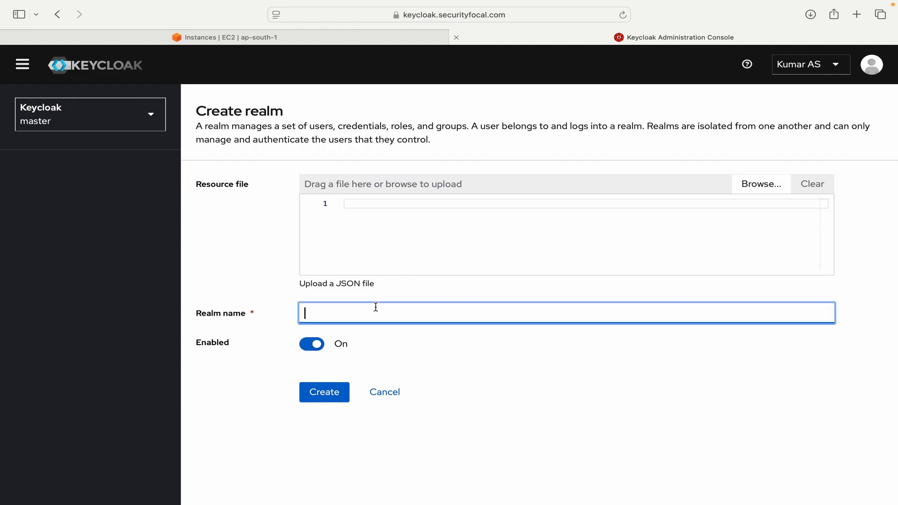
text(coinsp)
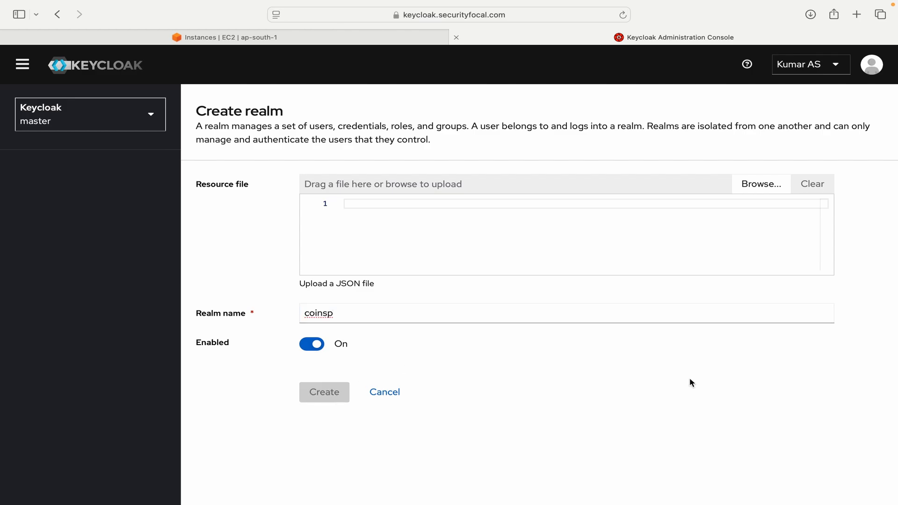
click(324, 392)
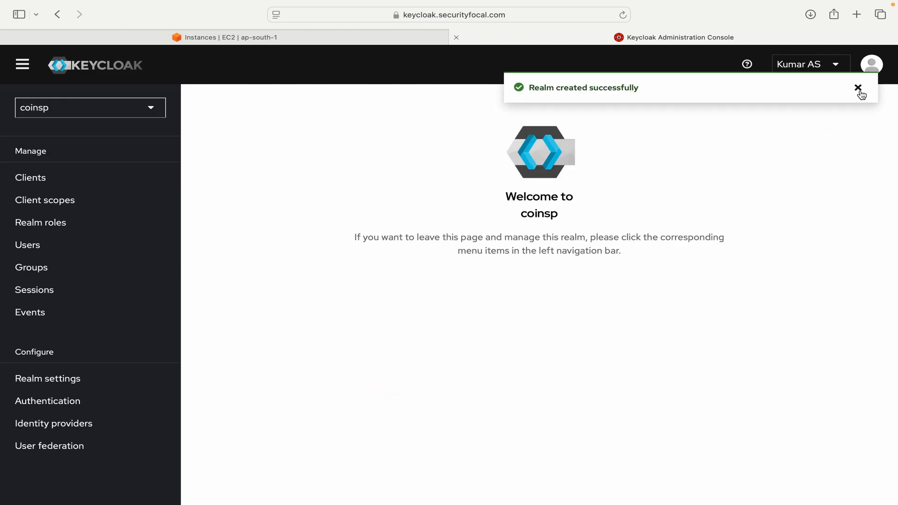
click(858, 88)
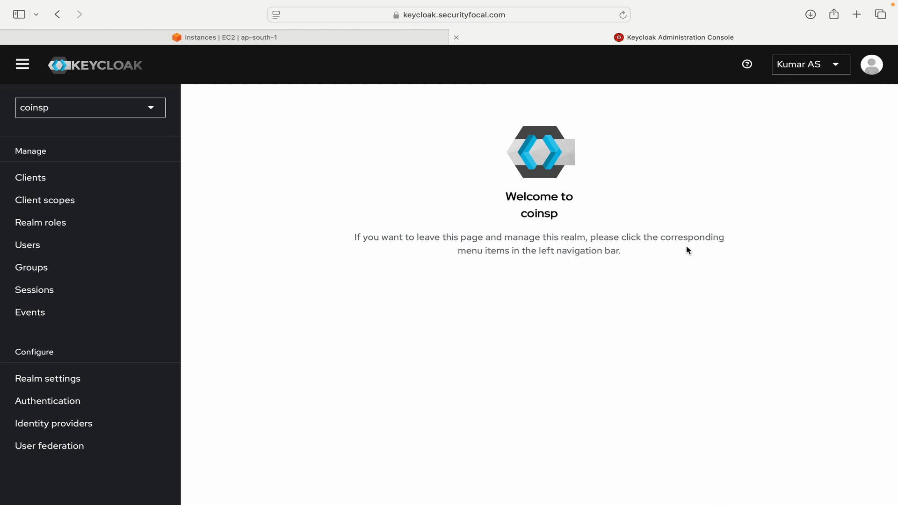
mouse_move(446, 233)
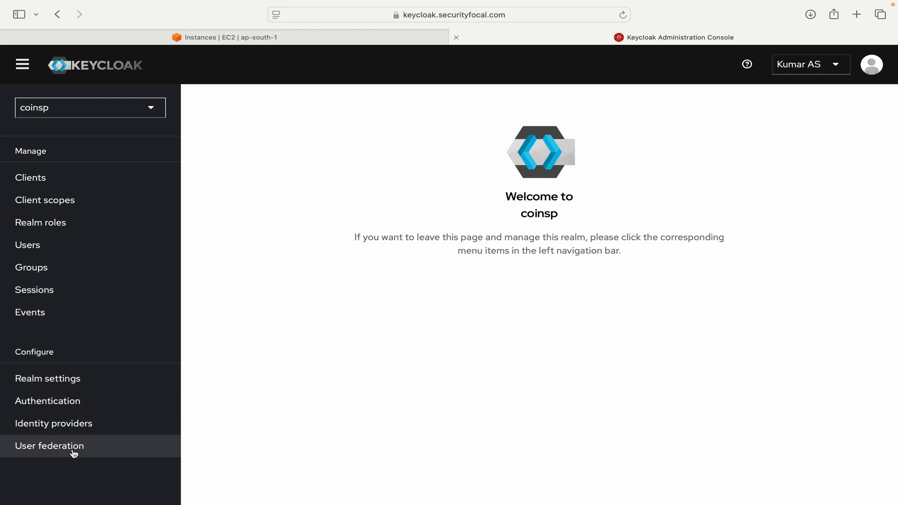
Step: Go to User federation for the coinsp realm
click(49, 445)
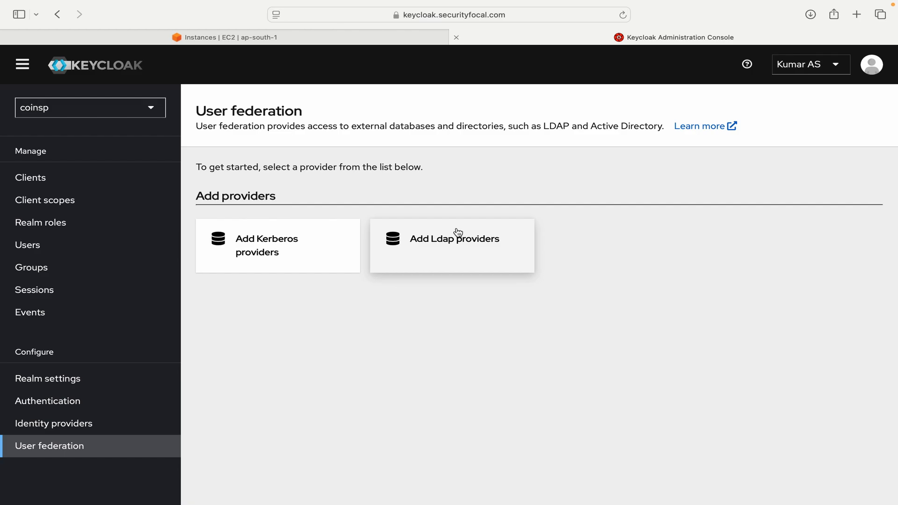
Step: Add an LDAP provider with Connection URL ldap://172.31.6.222
click(452, 245)
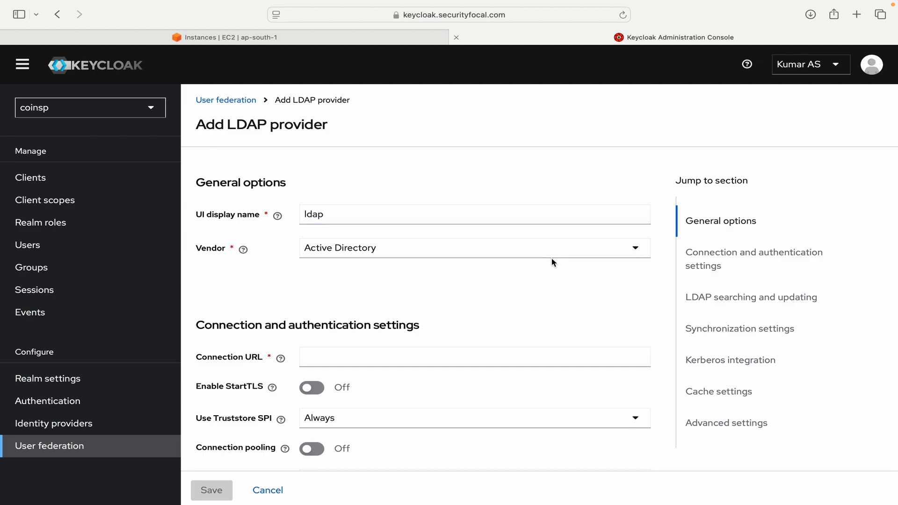
scroll(down, 3)
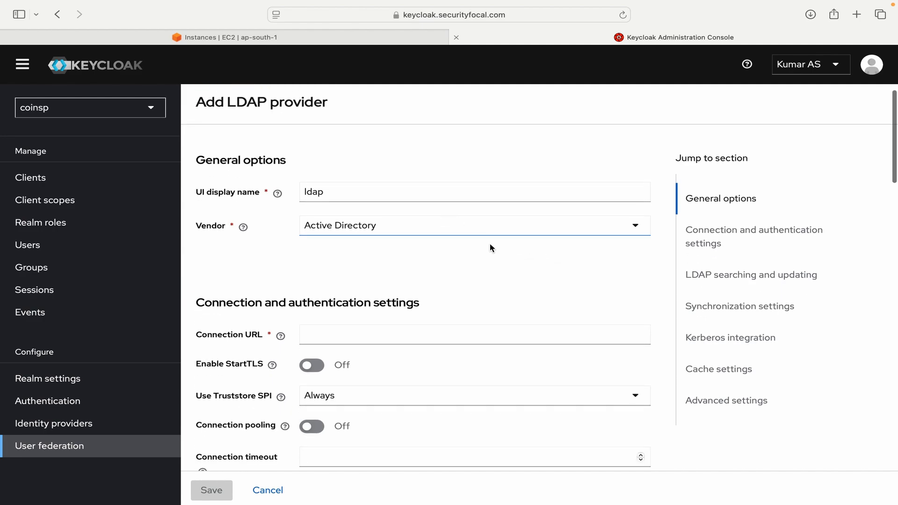
click(474, 334)
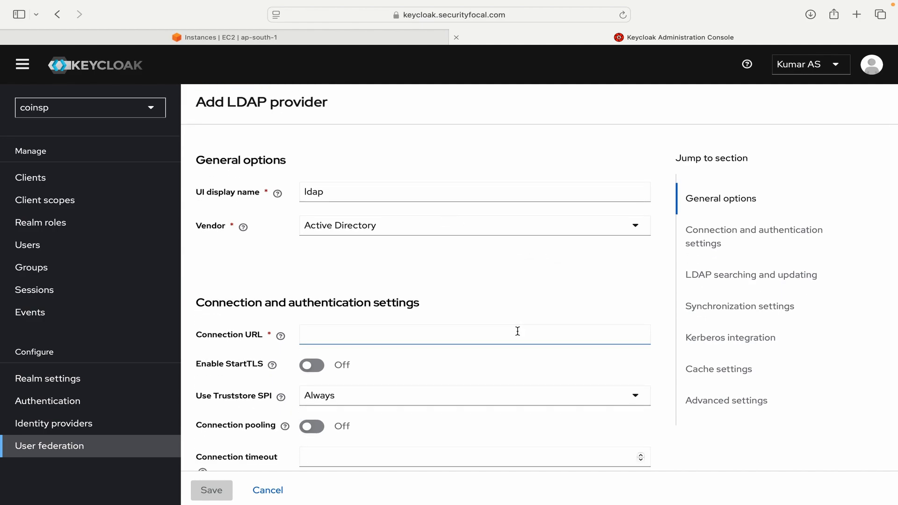
scroll(down, 3)
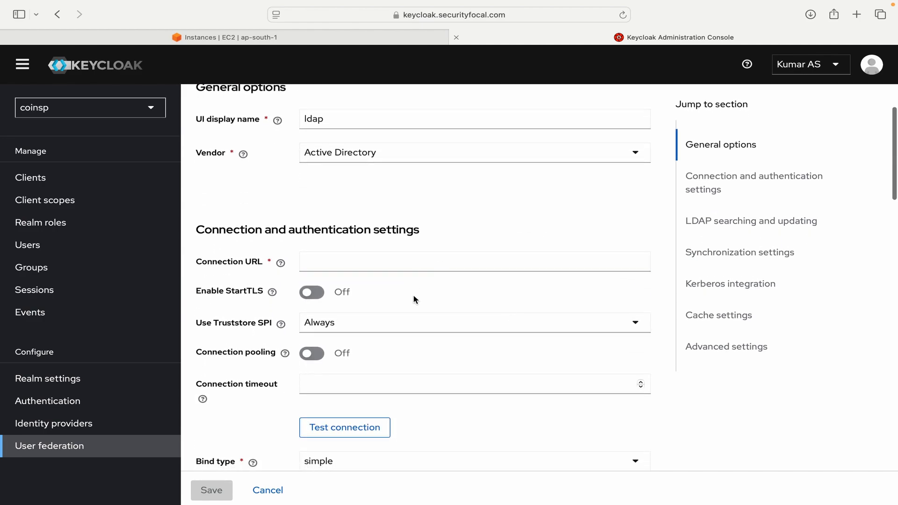
click(474, 262)
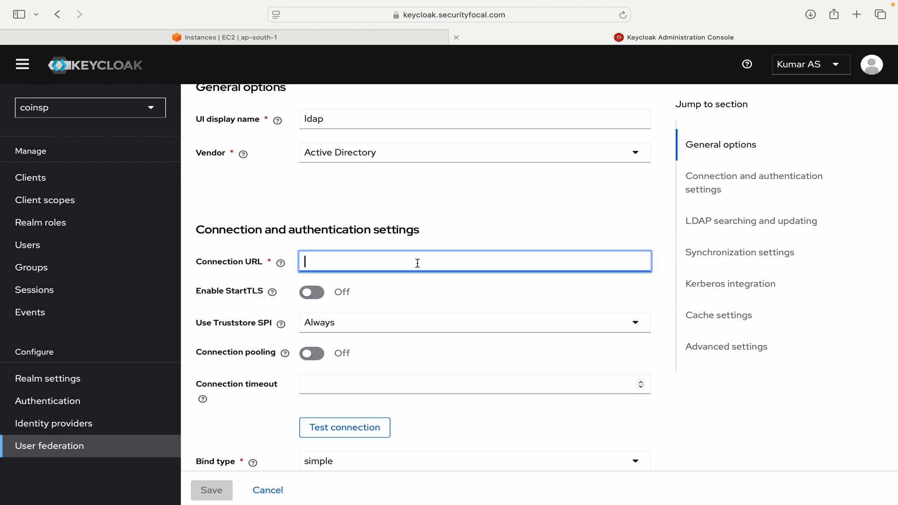
text(lda)
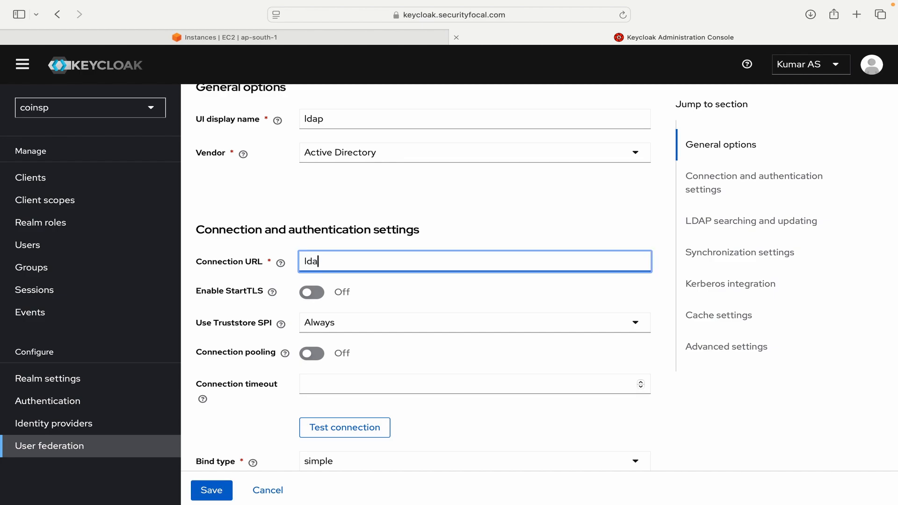
text(p://172.)
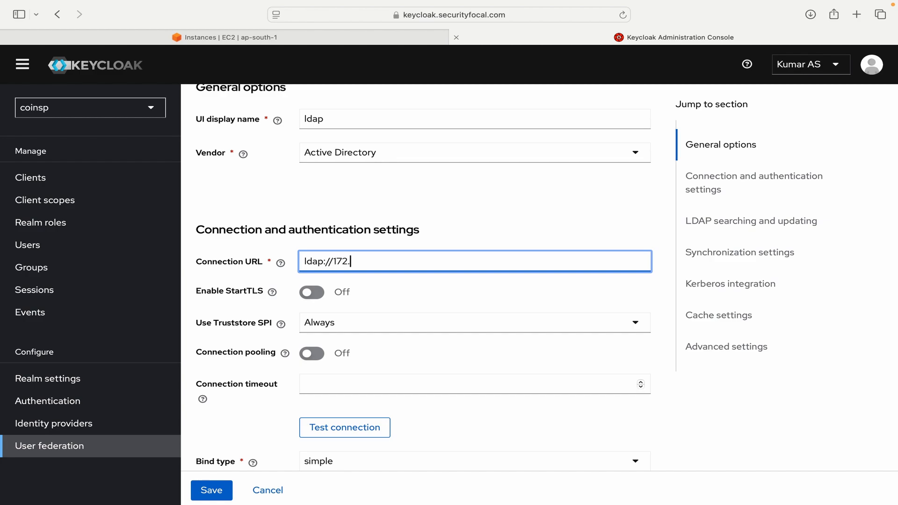
text(31.)
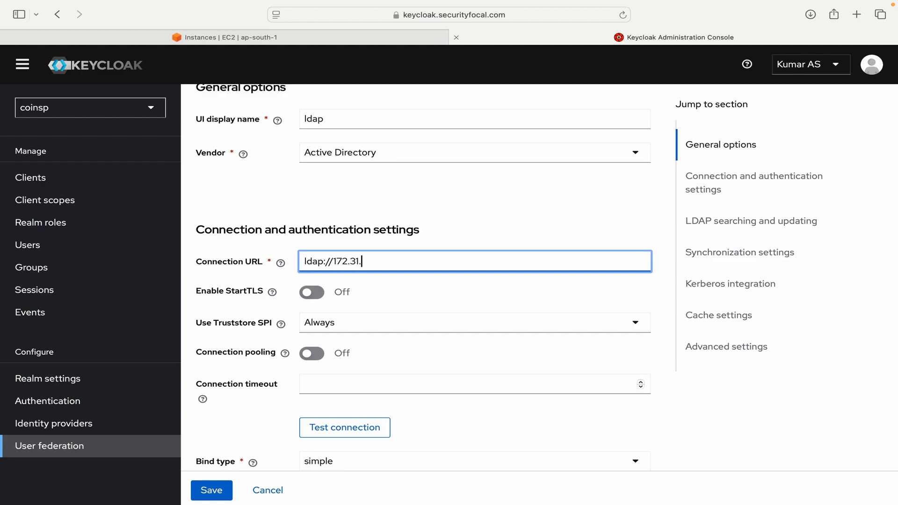
text(6.222)
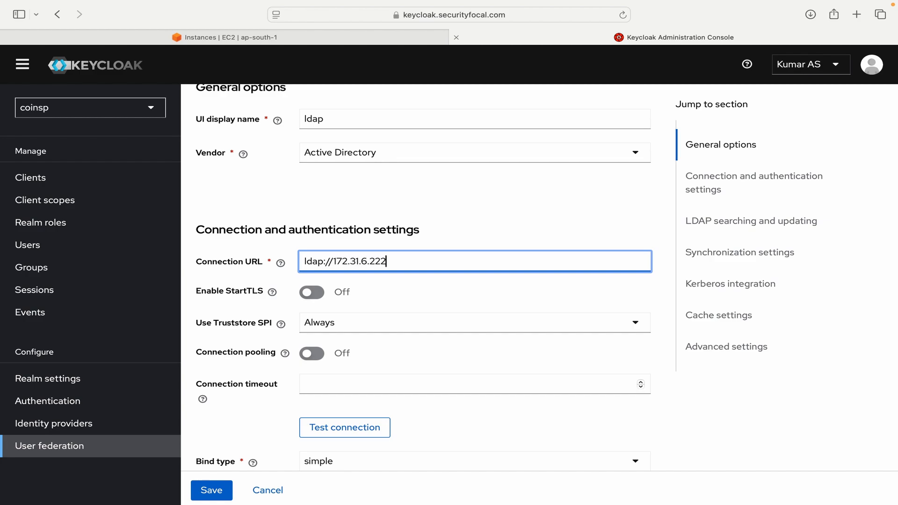
Step: Run Test connection to confirm Keycloak reaches the LDAP server, then move to bind settings
scroll(down, 3)
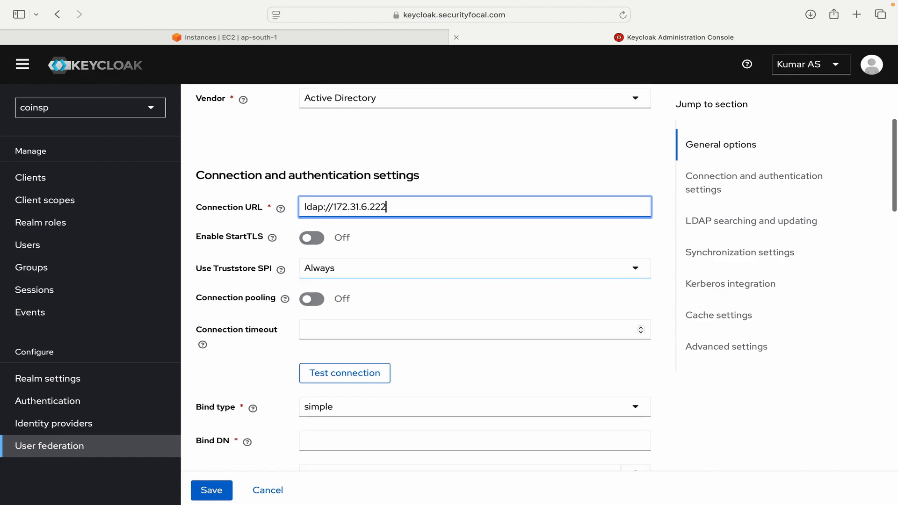
mouse_move(309, 267)
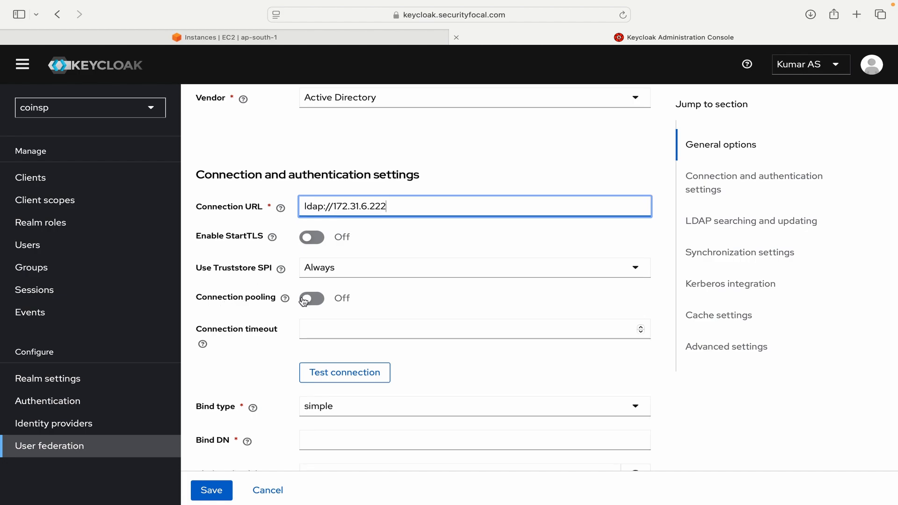
scroll(down, 3)
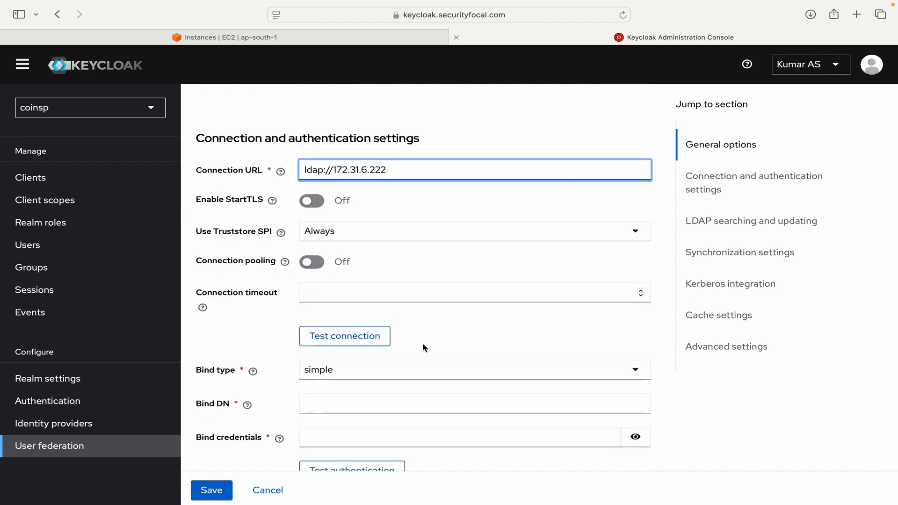
click(344, 336)
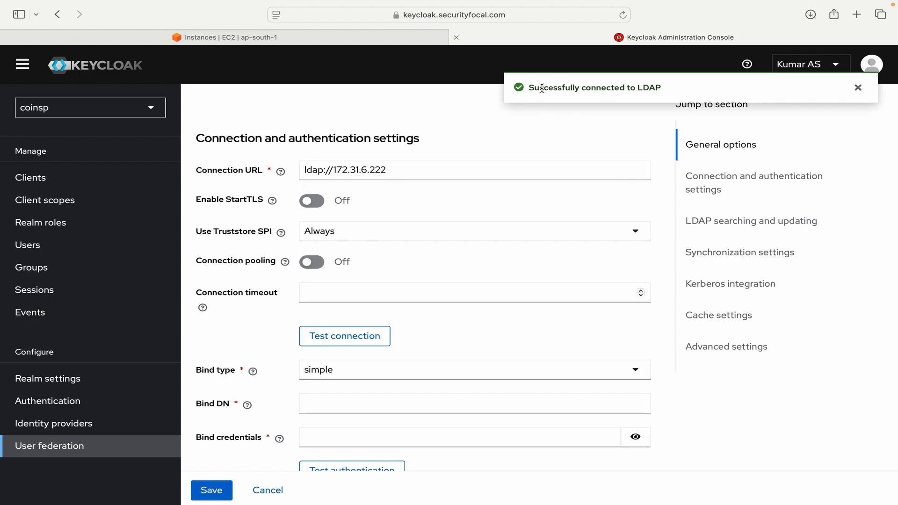
mouse_move(656, 87)
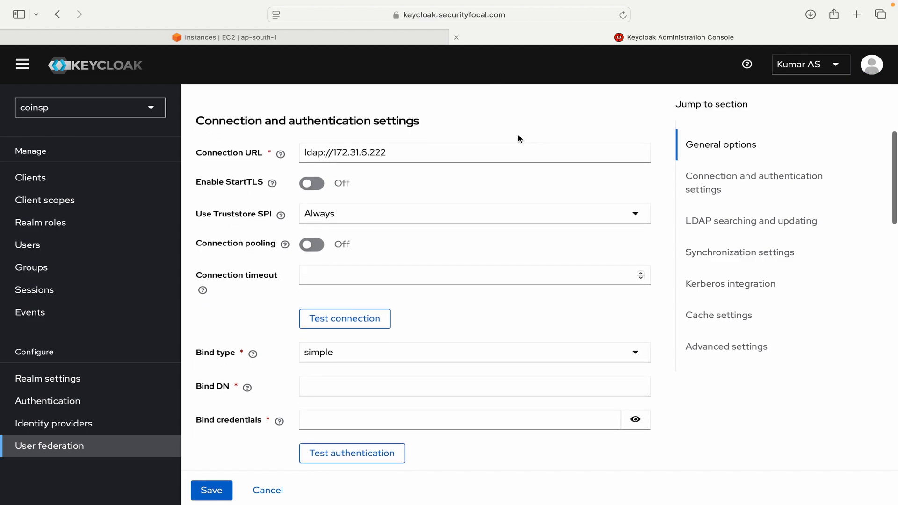
scroll(down, 3)
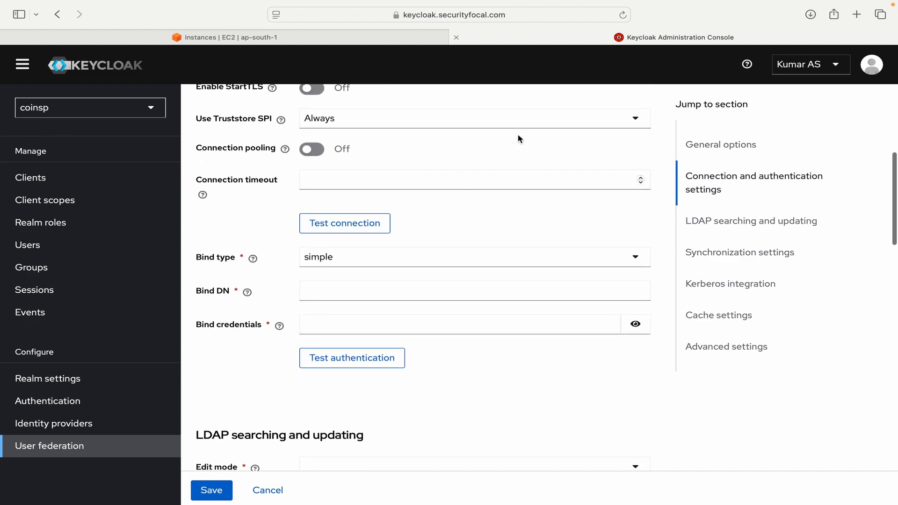
scroll(down, 3)
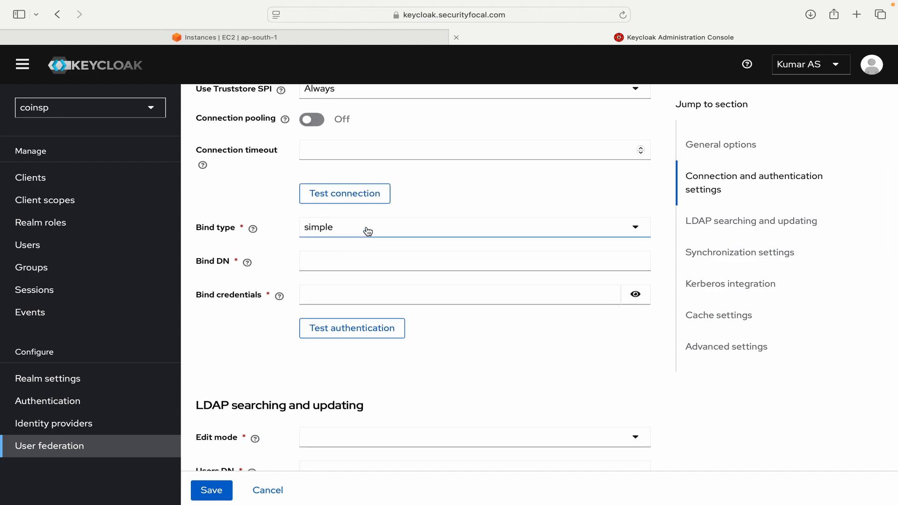
Step: List enabled AD users with distinguished names in PowerShell and return to the Bind DN field
click(474, 261)
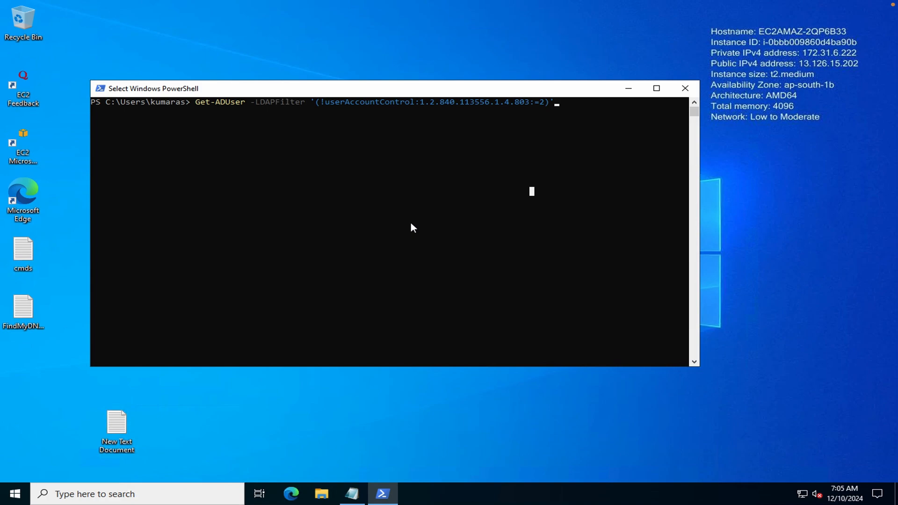
mouse_move(413, 219)
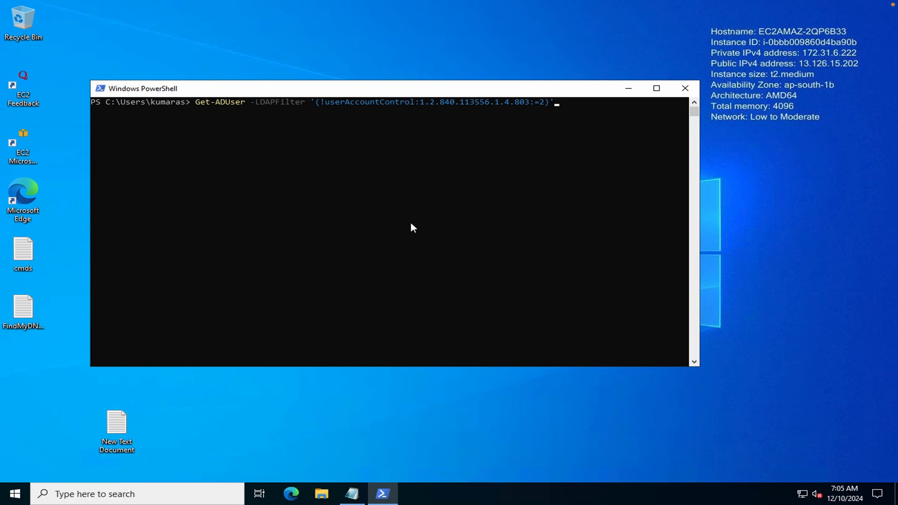
mouse_move(593, 161)
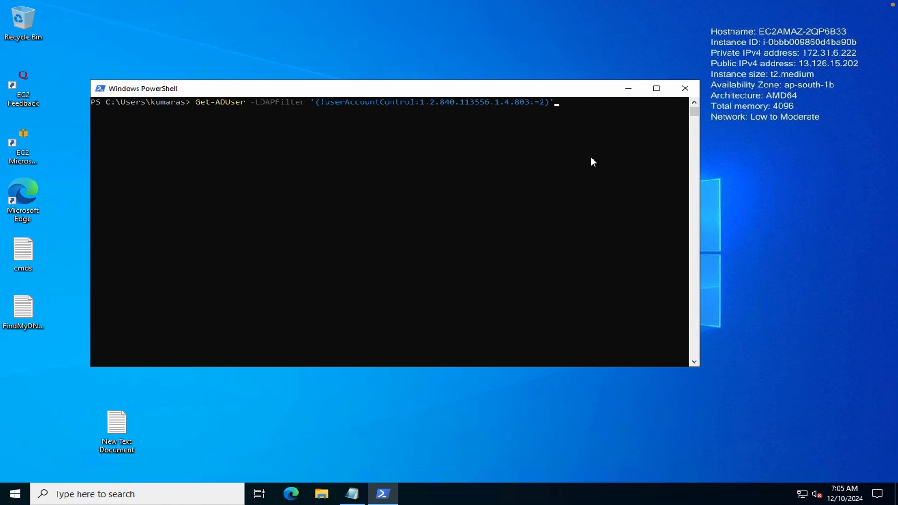
mouse_move(559, 159)
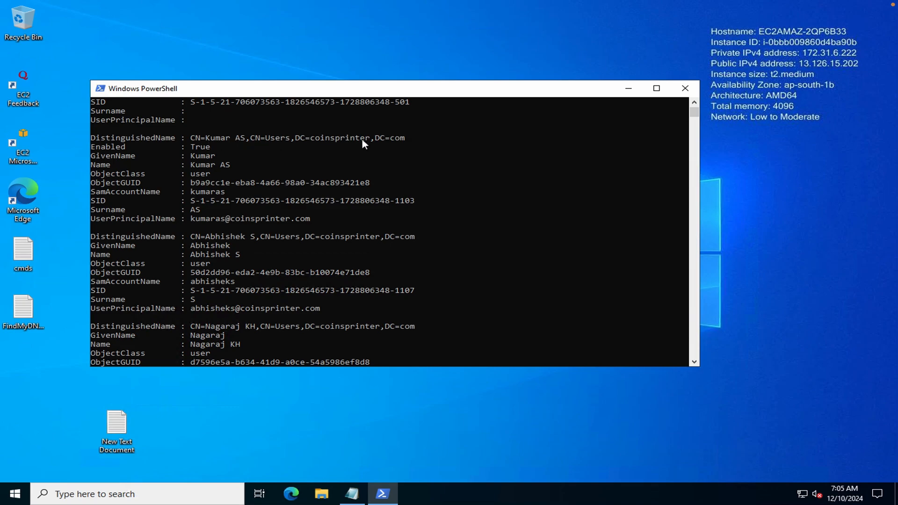
click(193, 137)
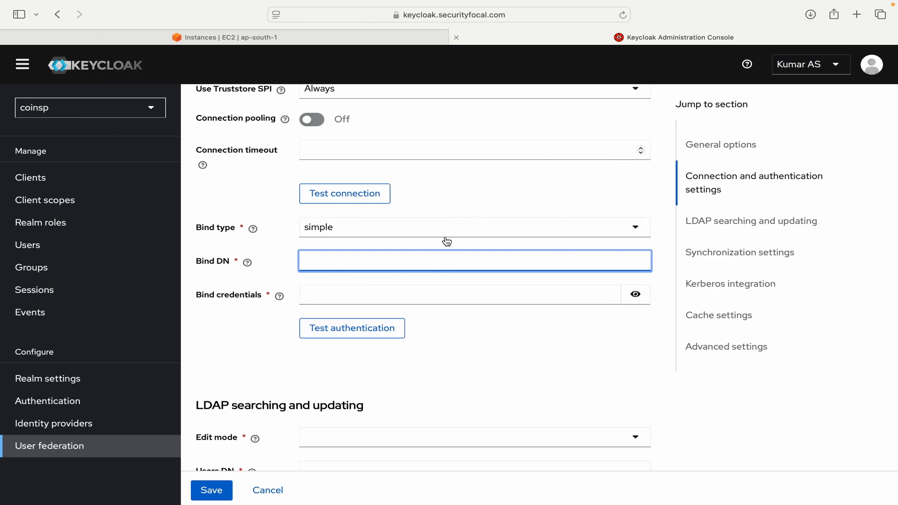
Step: Set Bind DN to CN=Kumar AS,CN=Users,DC=coinsprinter,DC=com with its password and confirm authentication succeeds
text(CN=Kumar AS,CN=Users,DC=coinsprinter,DC=com)
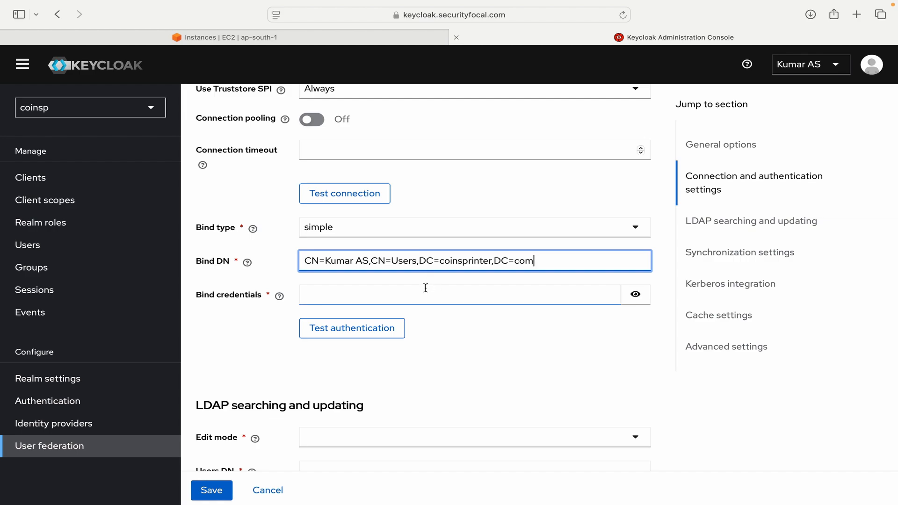
click(458, 294)
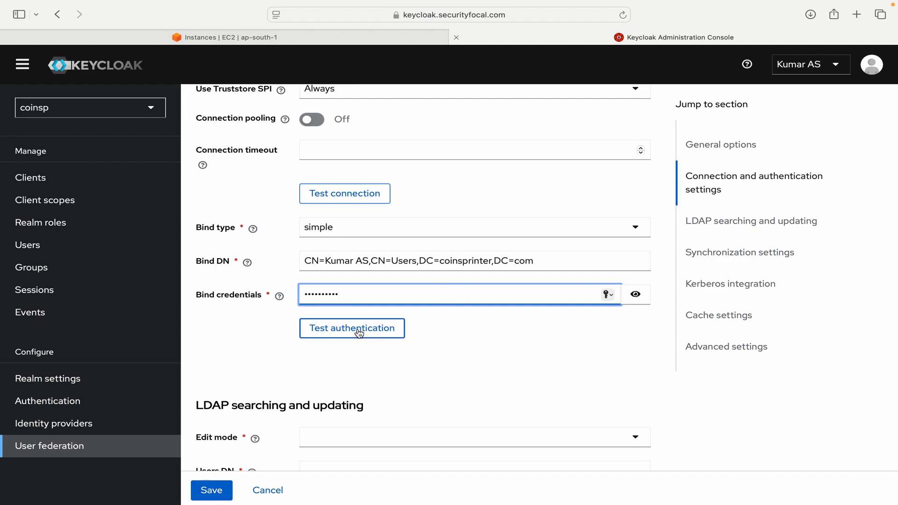
click(351, 328)
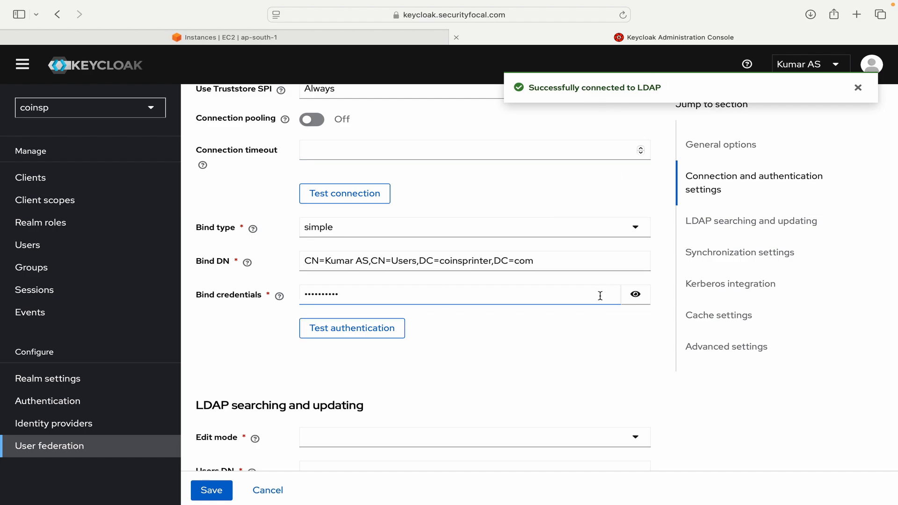
scroll(down, 3)
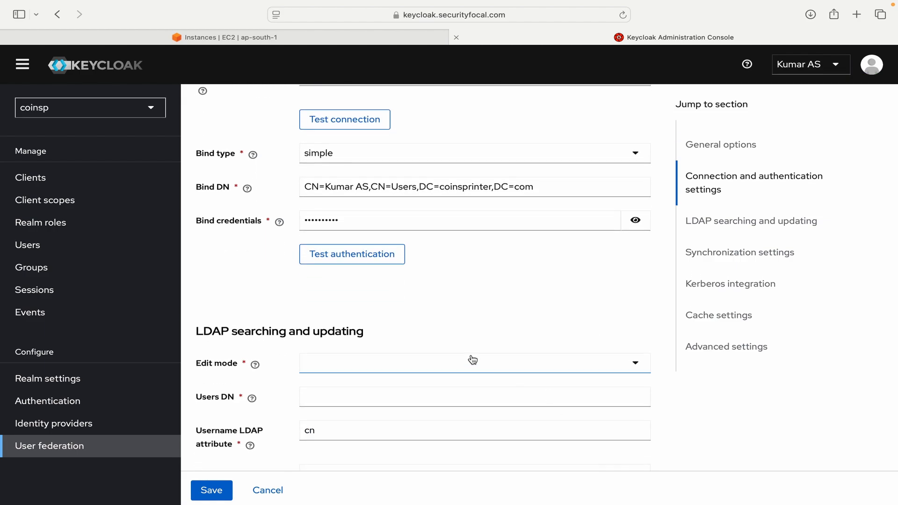
mouse_move(473, 367)
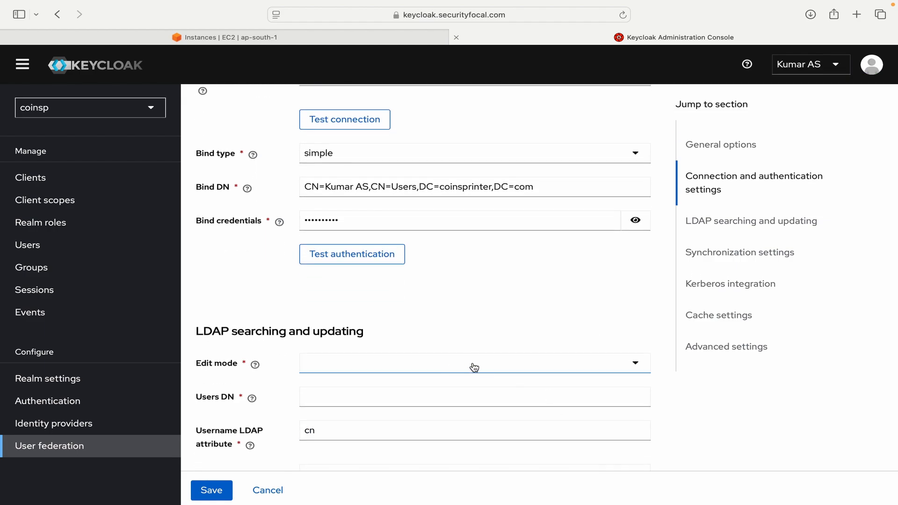
Step: Set Edit mode to READ_ONLY and Users DN to CN=Users,DC=coinsprinter,DC=com
click(474, 362)
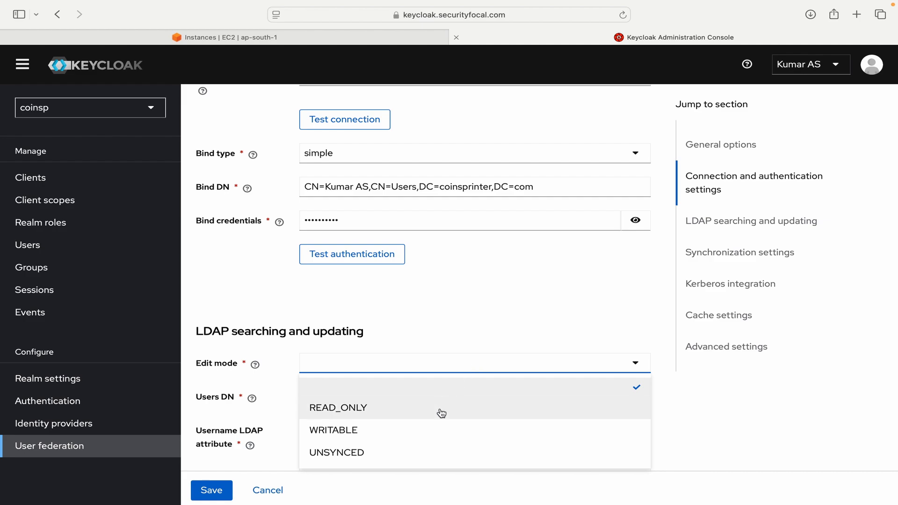
click(338, 408)
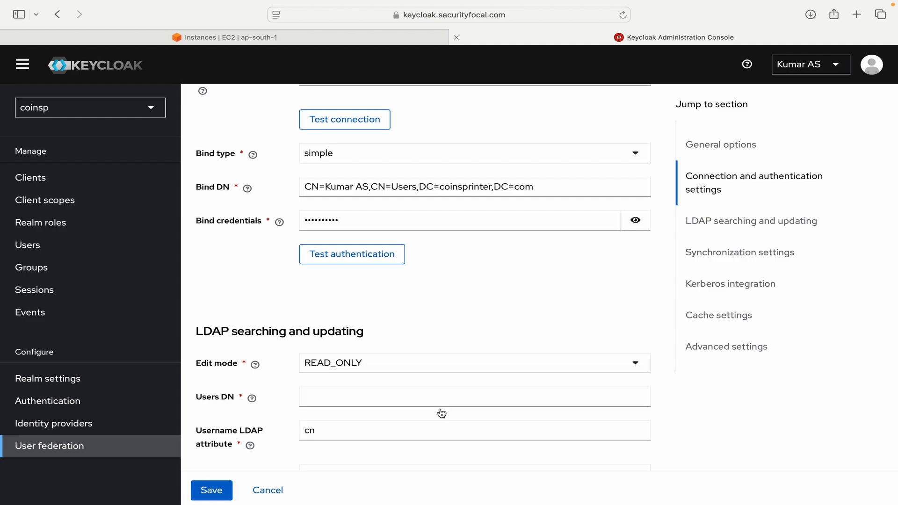
scroll(down, 3)
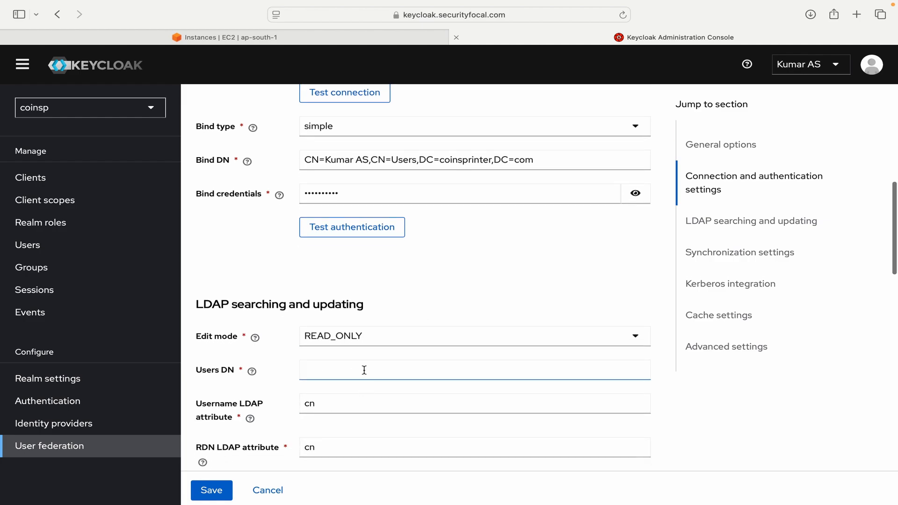
click(475, 369)
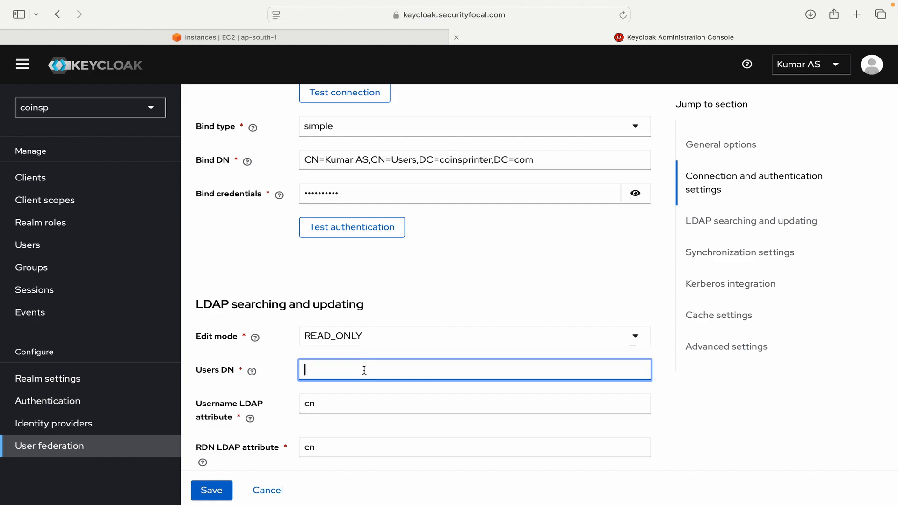
text(CN=Kumar AS,CN=Users,DC=coinsprinter,DC=com)
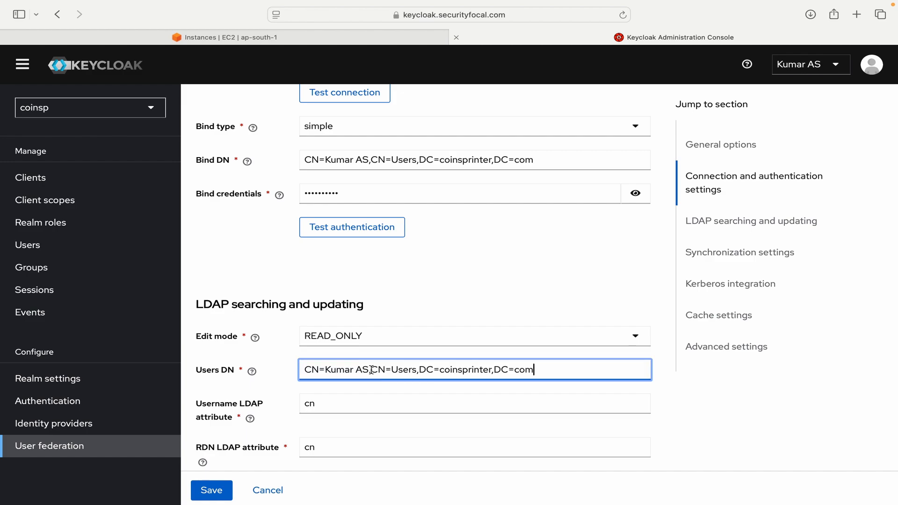
text(CN=Users,DC=coinsprinter,DC=com)
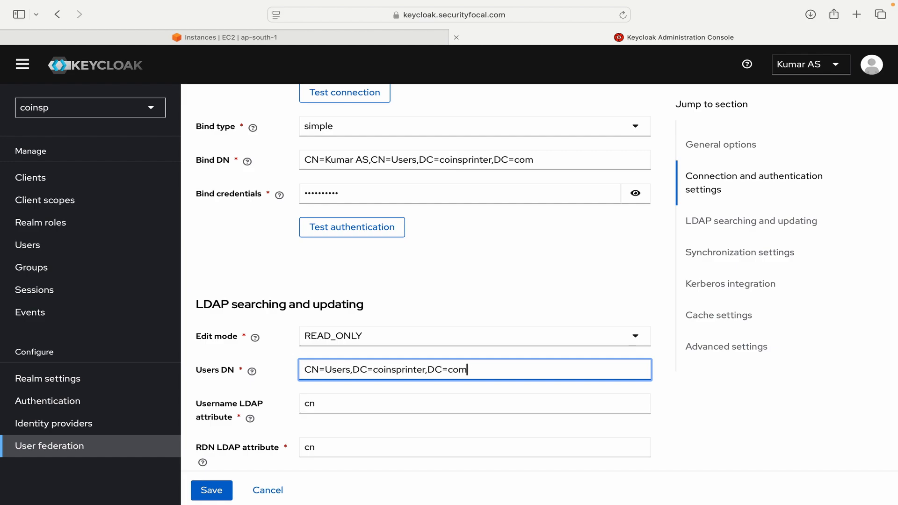
Step: Scroll down the provider form toward the Synchronization settings
scroll(down, 3)
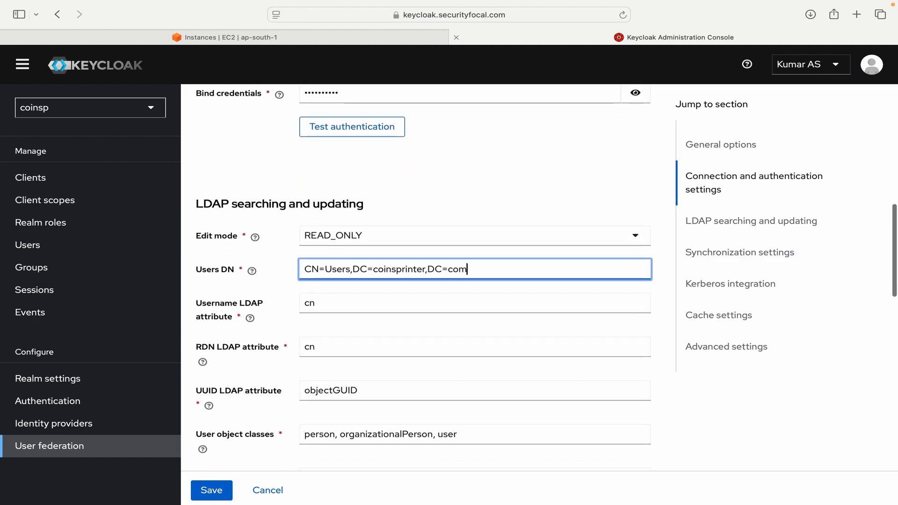
scroll(down, 3)
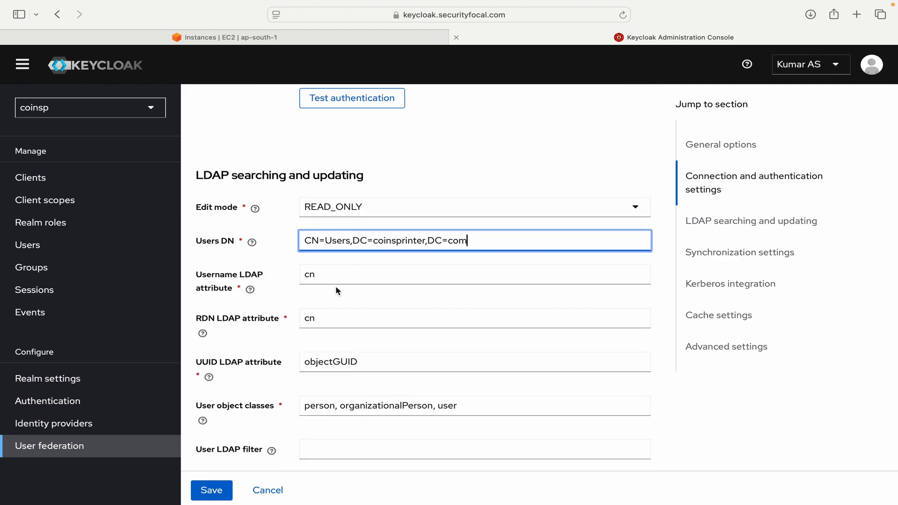
scroll(down, 3)
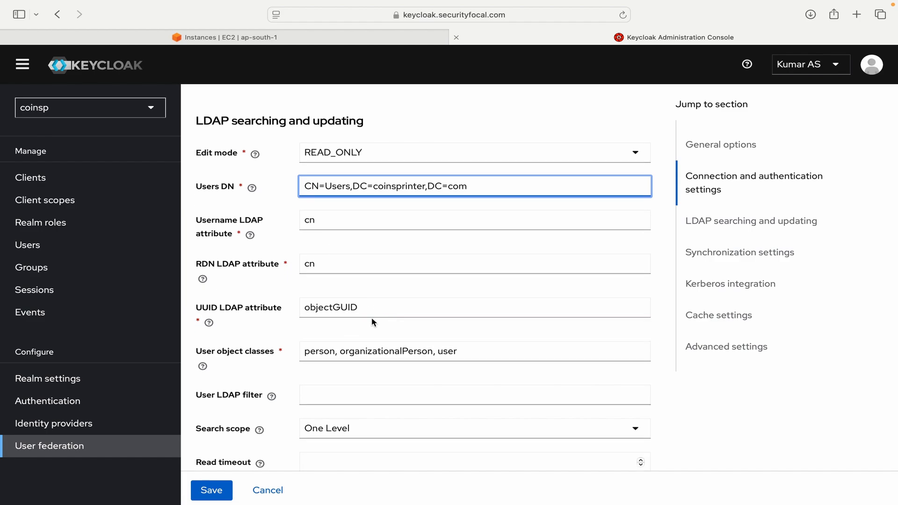
scroll(down, 3)
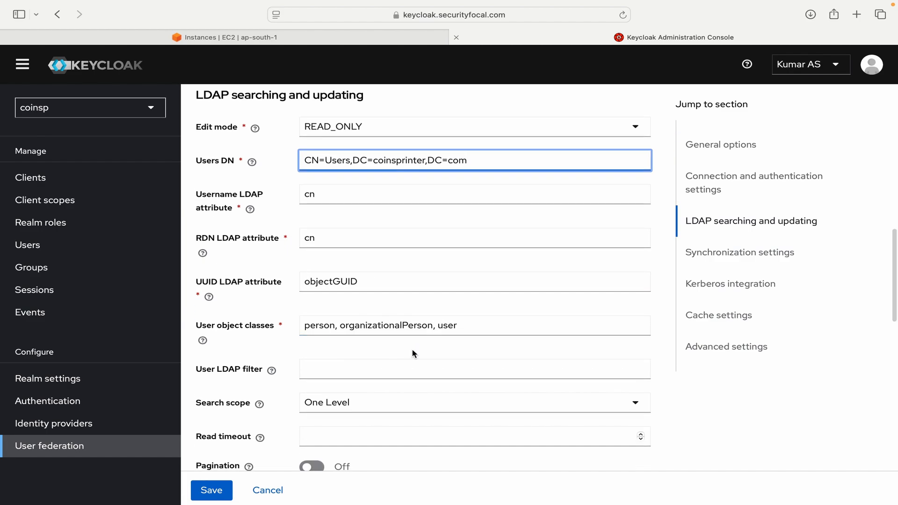
scroll(down, 3)
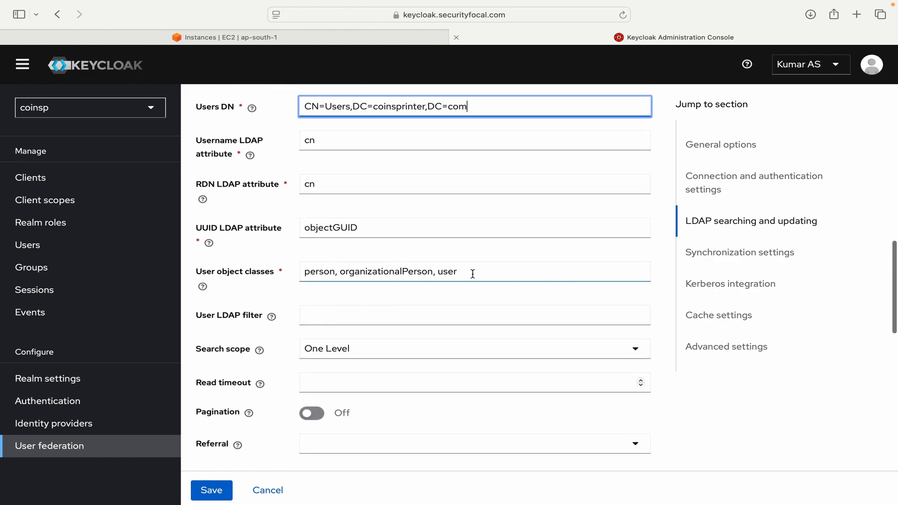
scroll(down, 3)
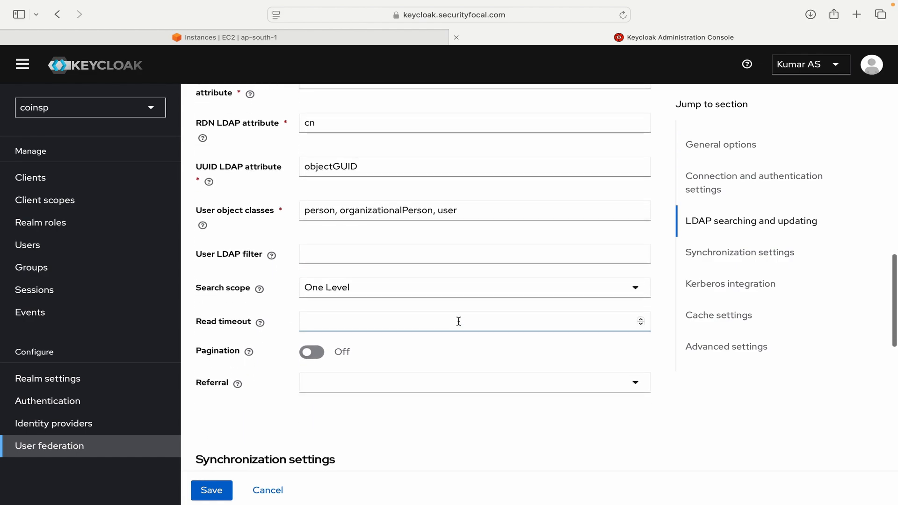
scroll(down, 3)
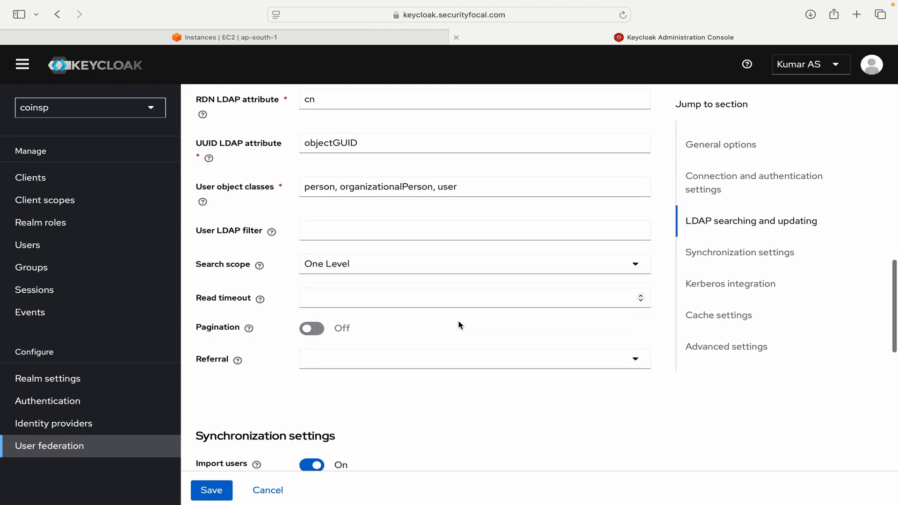
scroll(down, 3)
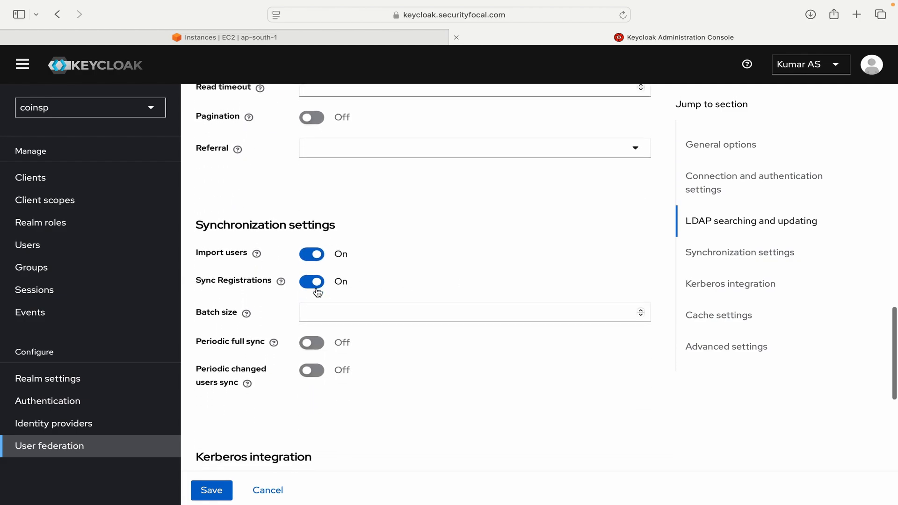
Step: Enable periodic full sync (604800) and periodic changed-users sync (86400)
scroll(down, 3)
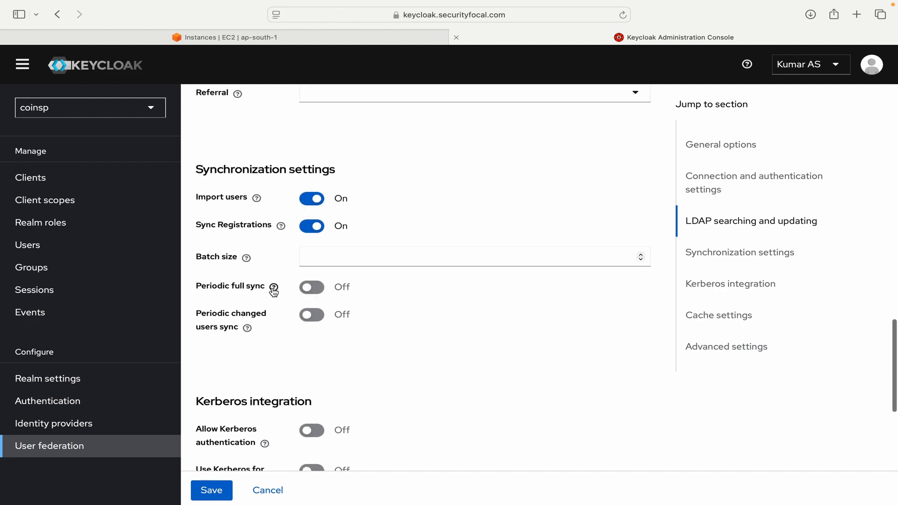
click(275, 287)
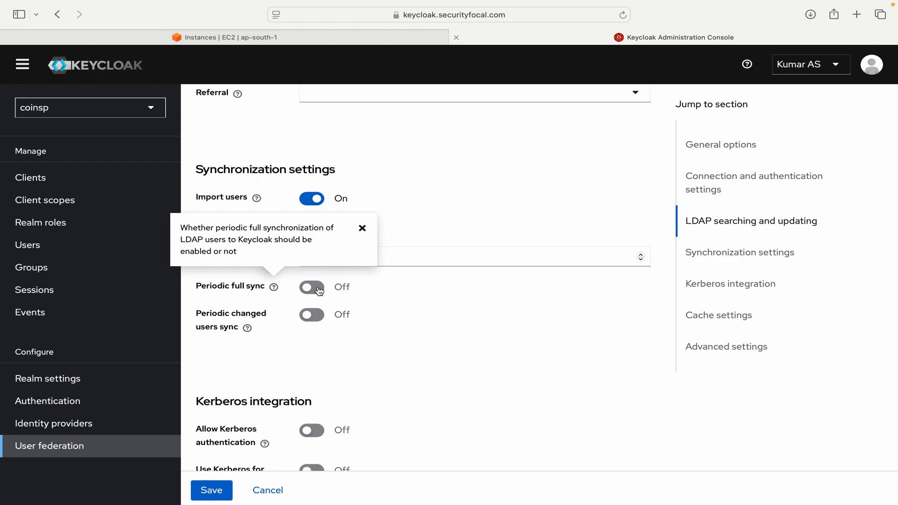
click(312, 287)
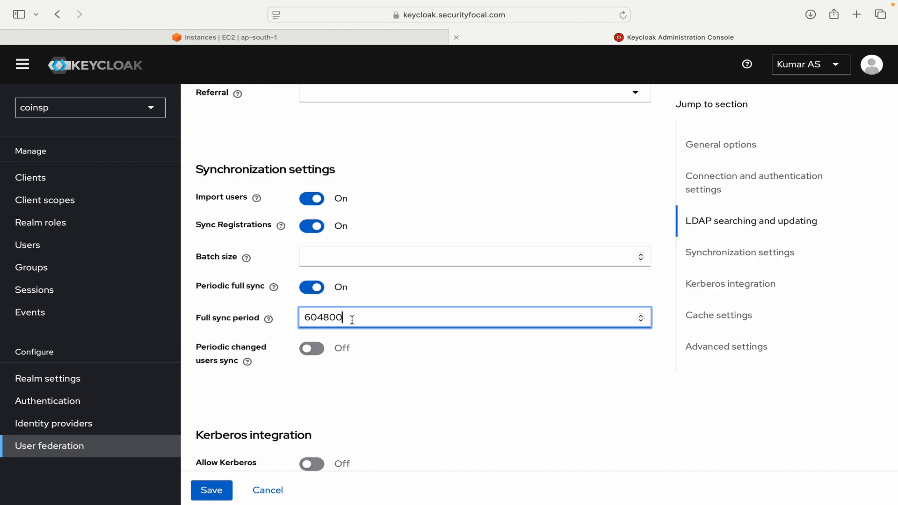
mouse_move(414, 364)
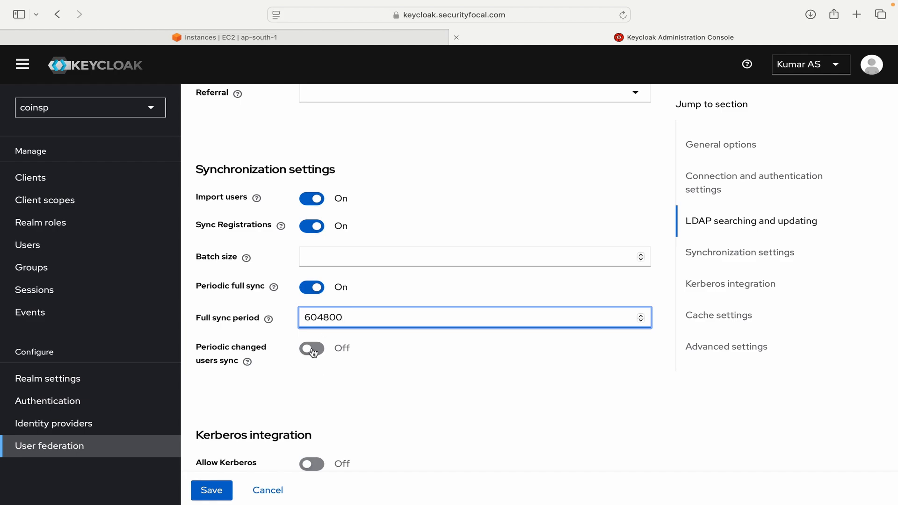
click(311, 348)
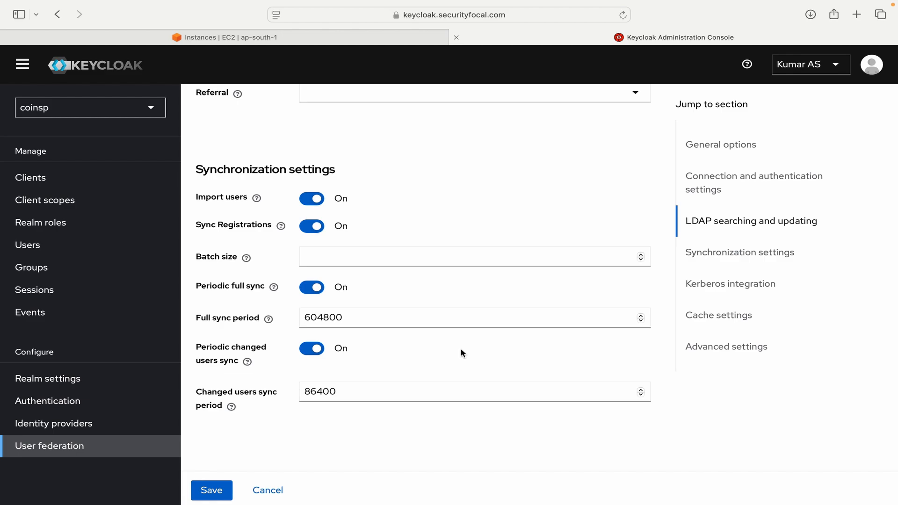
Step: Save the LDAP provider so it is listed as Enabled
scroll(down, 3)
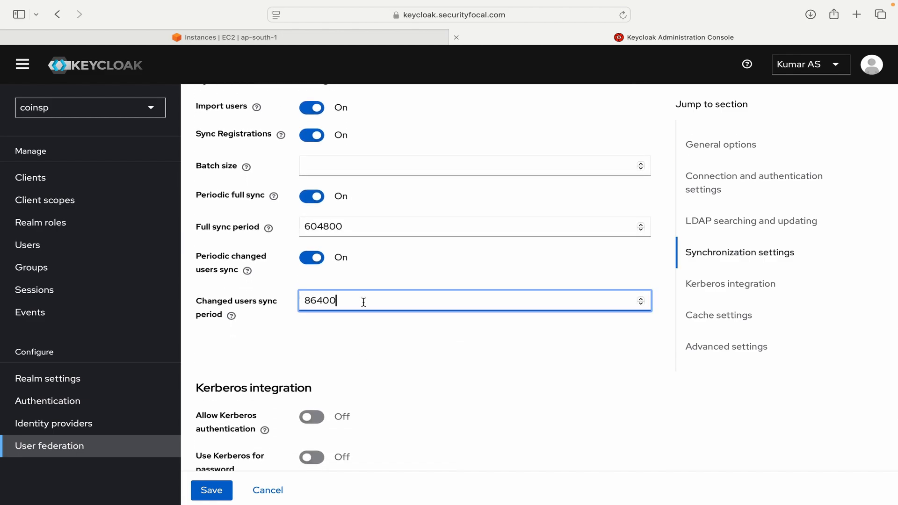
mouse_move(309, 357)
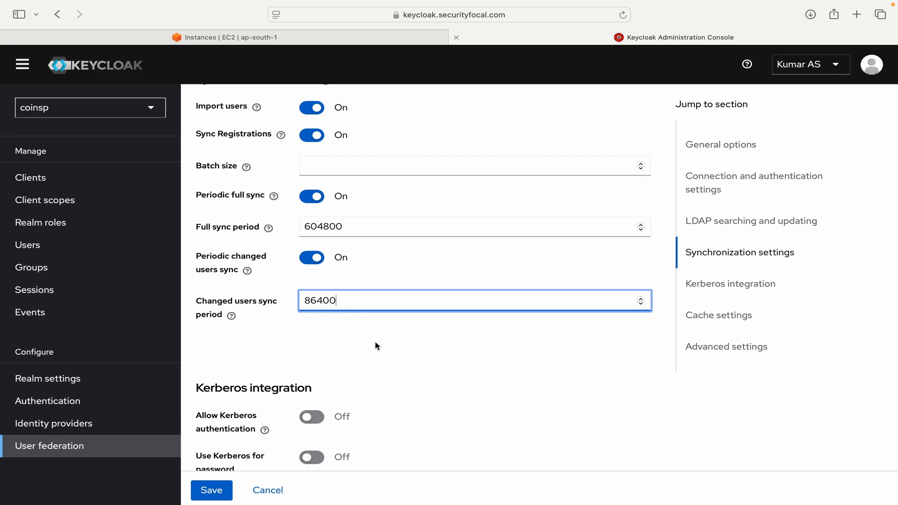
scroll(down, 3)
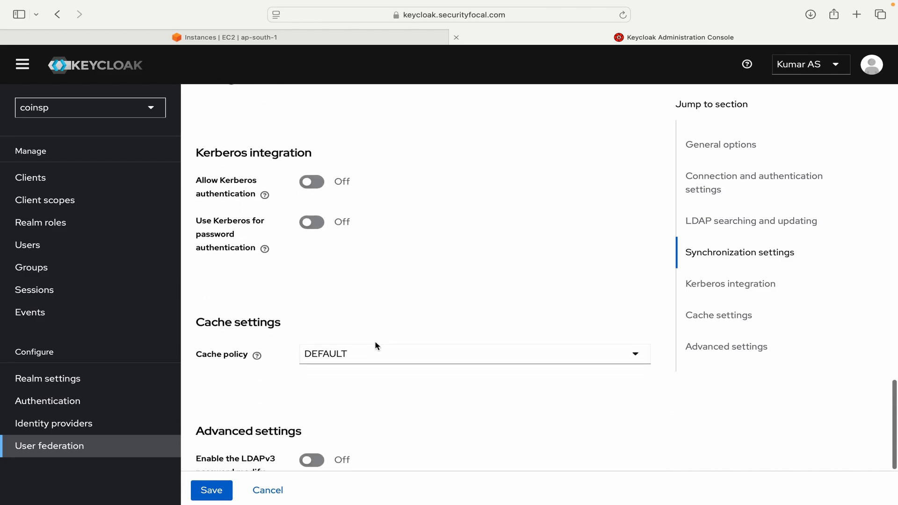
scroll(down, 3)
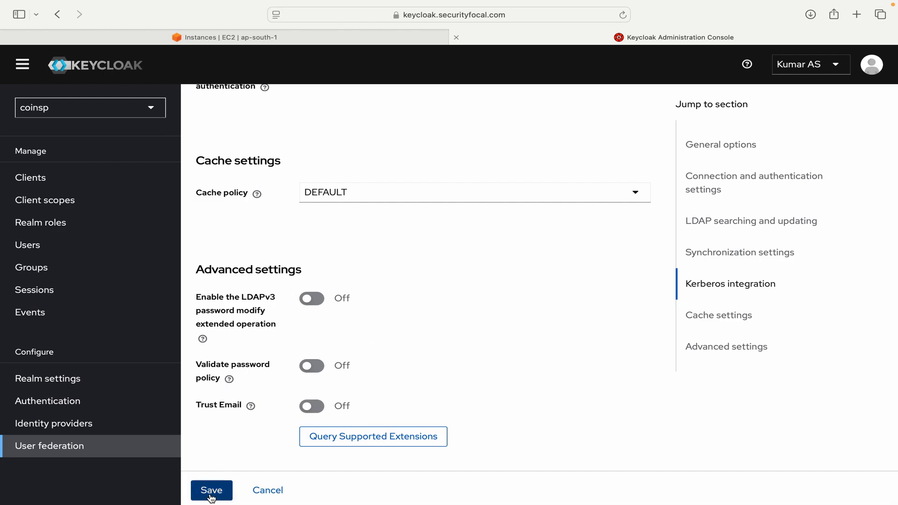
click(211, 490)
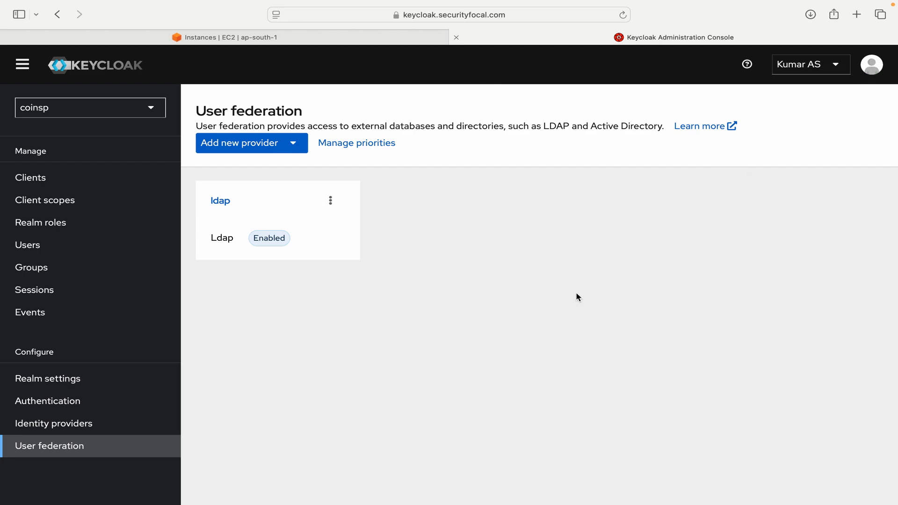
mouse_move(263, 305)
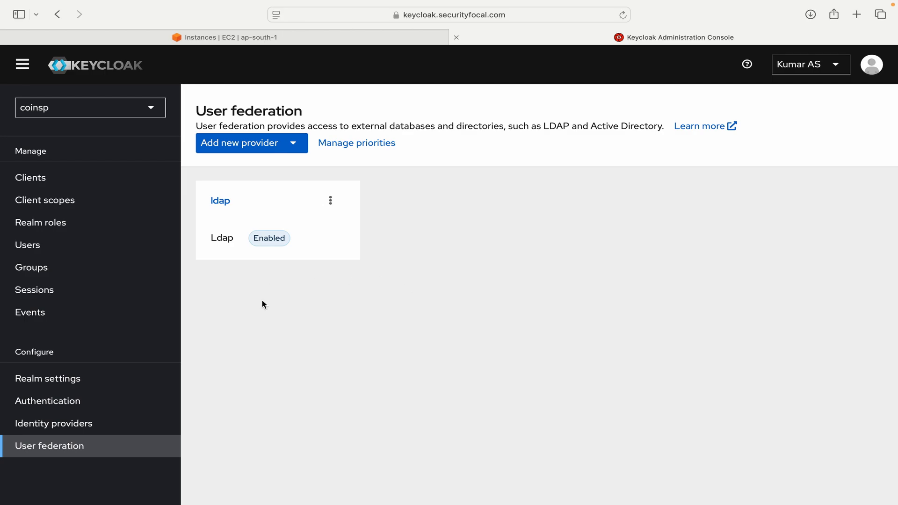
mouse_move(56, 369)
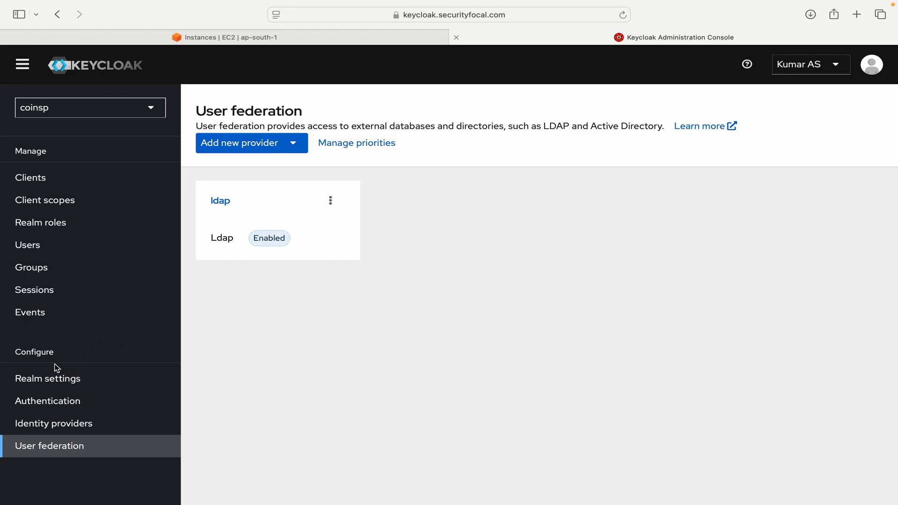
mouse_move(28, 245)
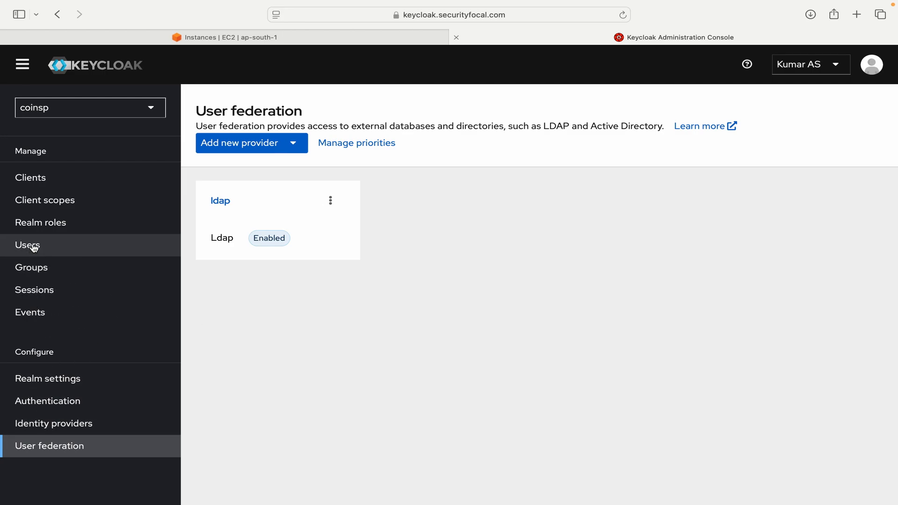
click(27, 245)
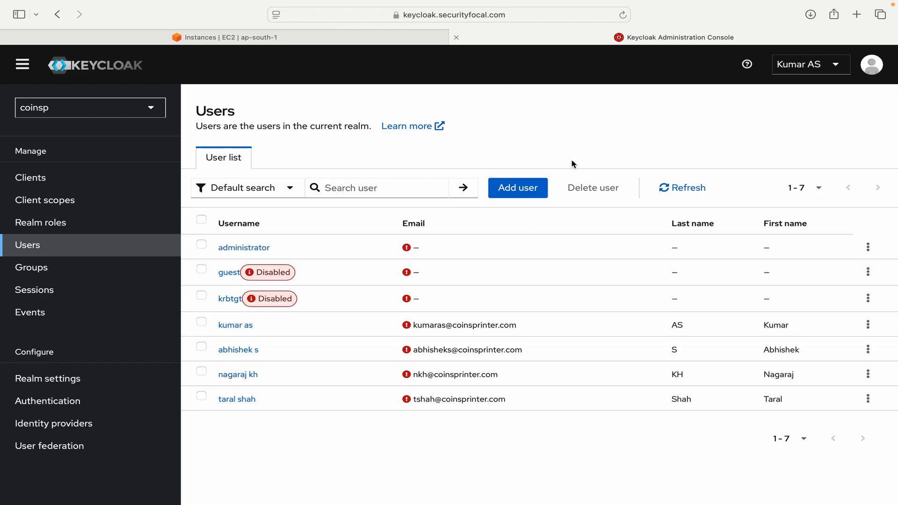
mouse_move(473, 367)
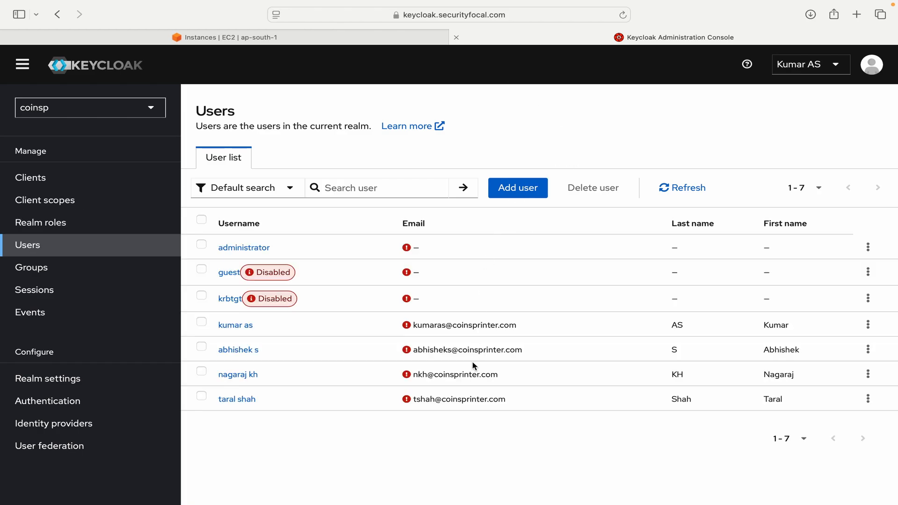
mouse_move(455, 443)
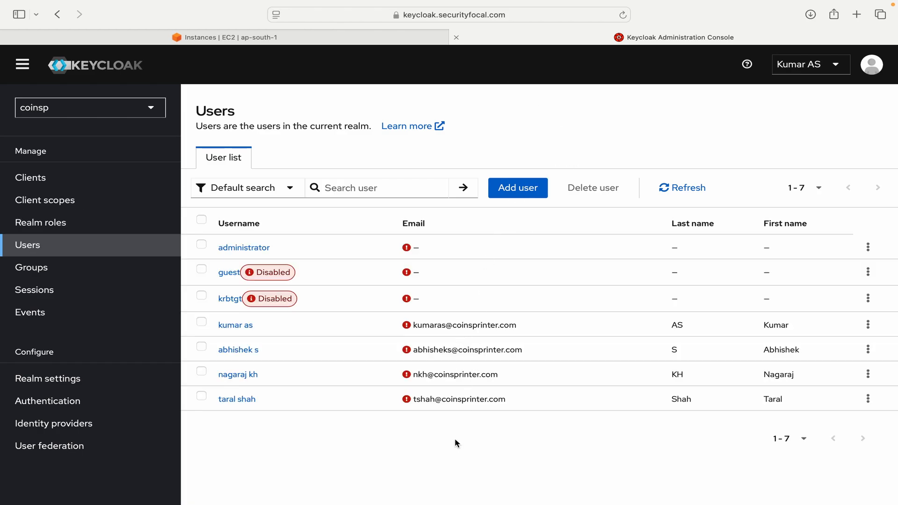
mouse_move(469, 325)
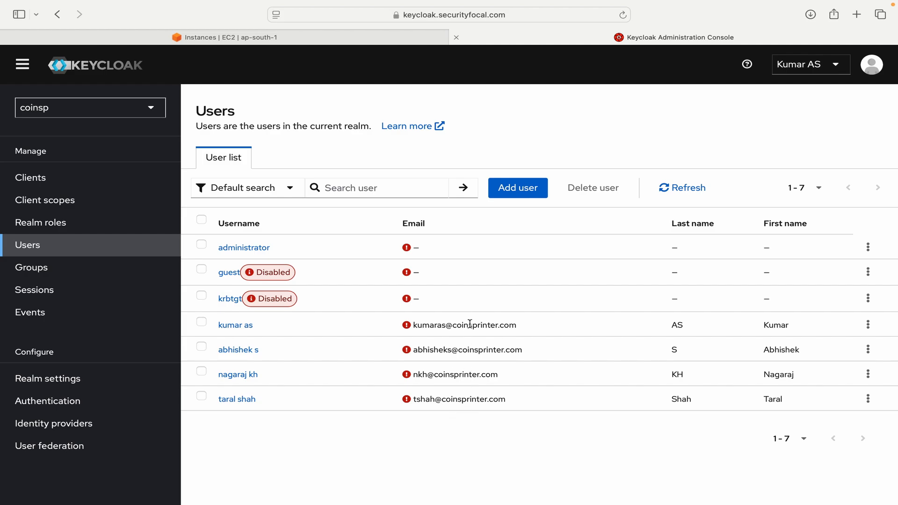
mouse_move(471, 419)
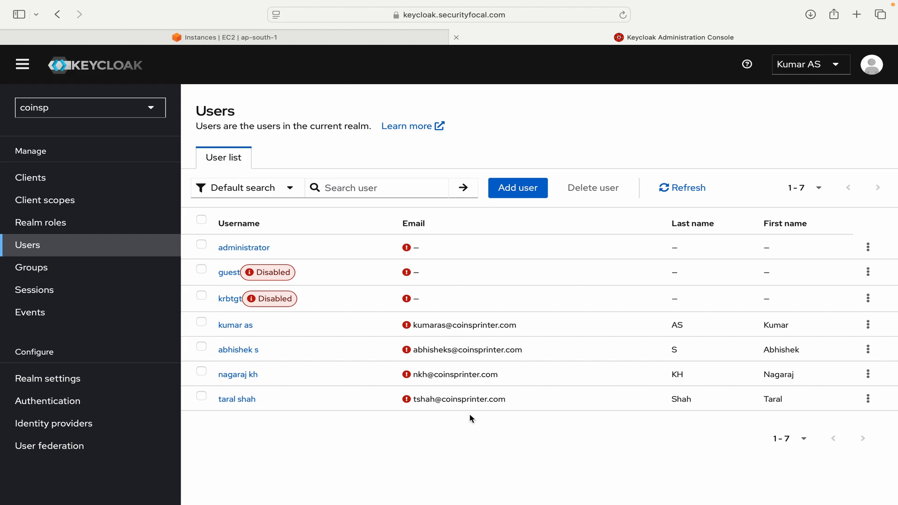
mouse_move(197, 370)
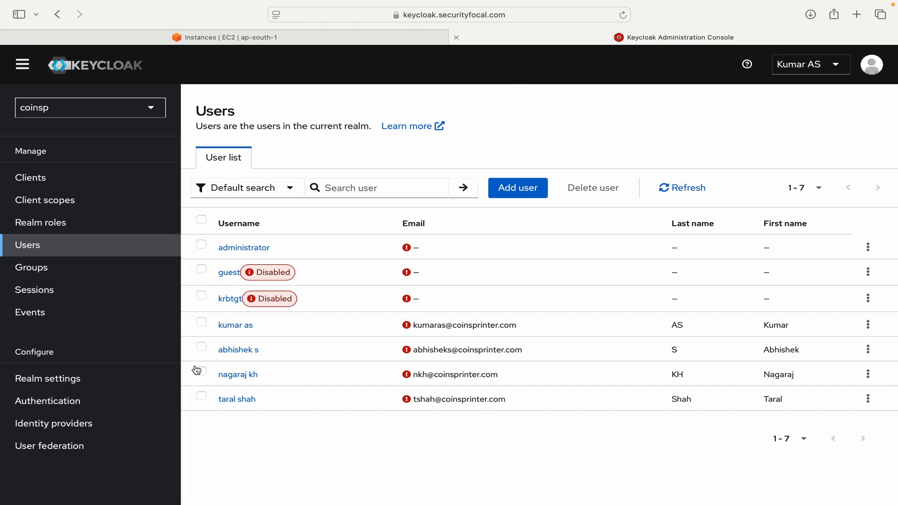
mouse_move(110, 462)
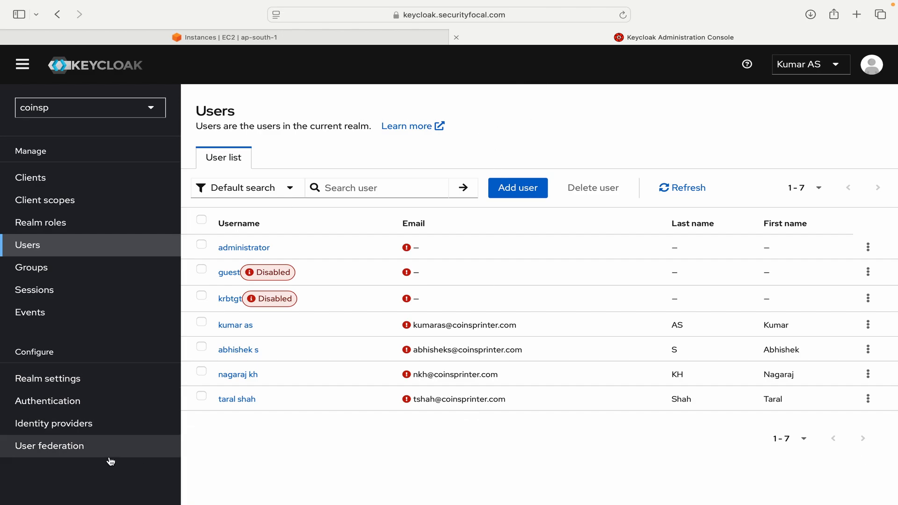
click(49, 446)
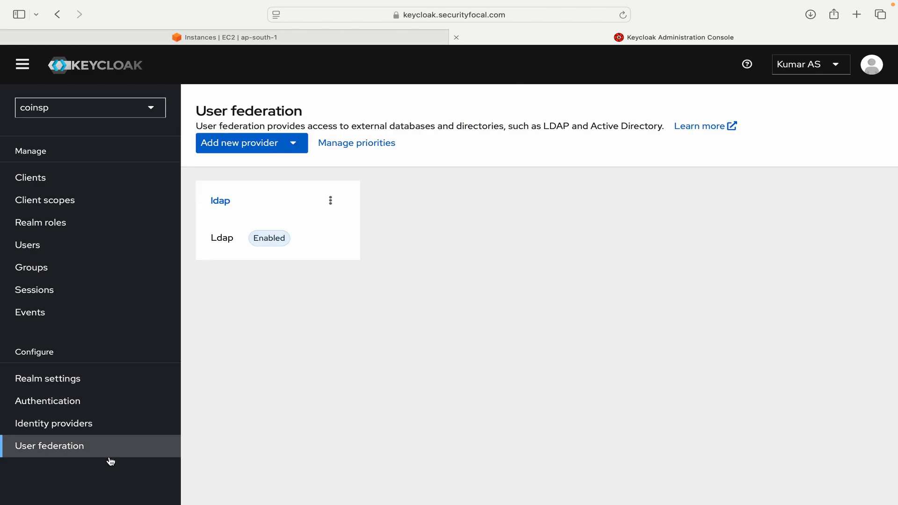
mouse_move(220, 201)
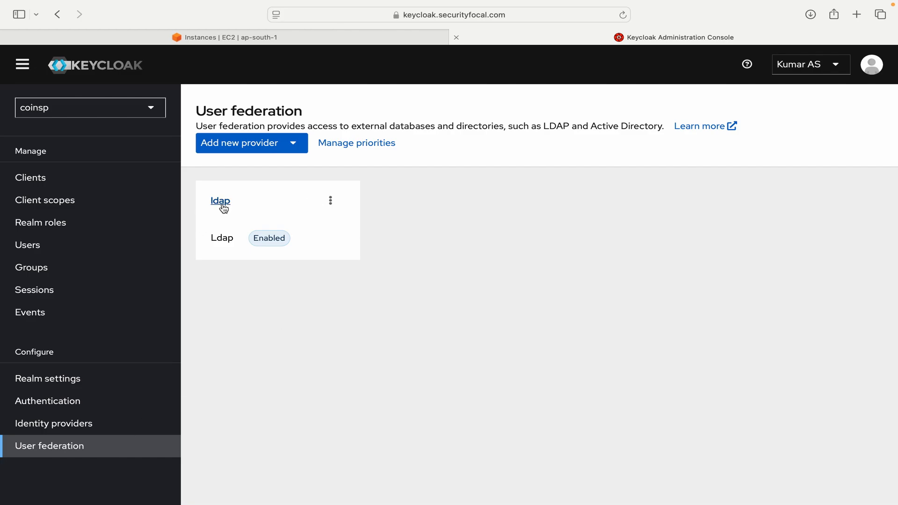
Step: Start adding a new mapper on the ldap provider's Mappers list
click(220, 201)
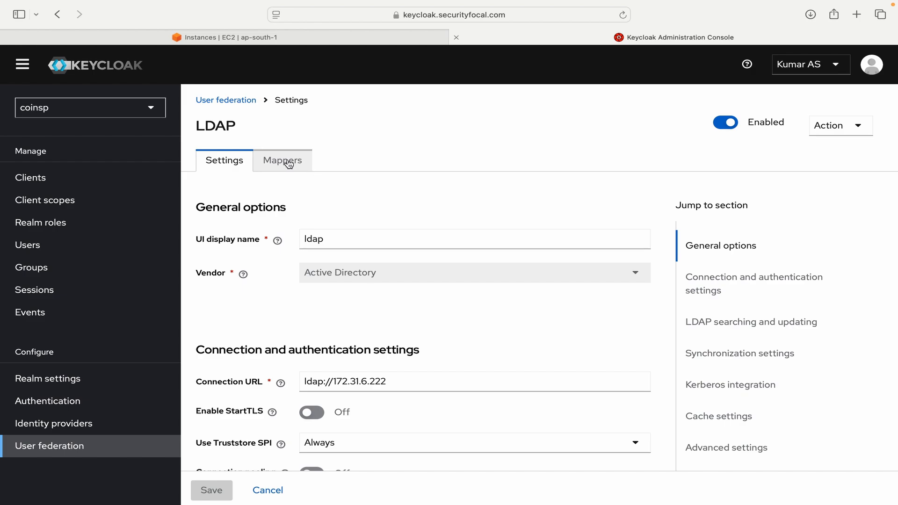
click(283, 161)
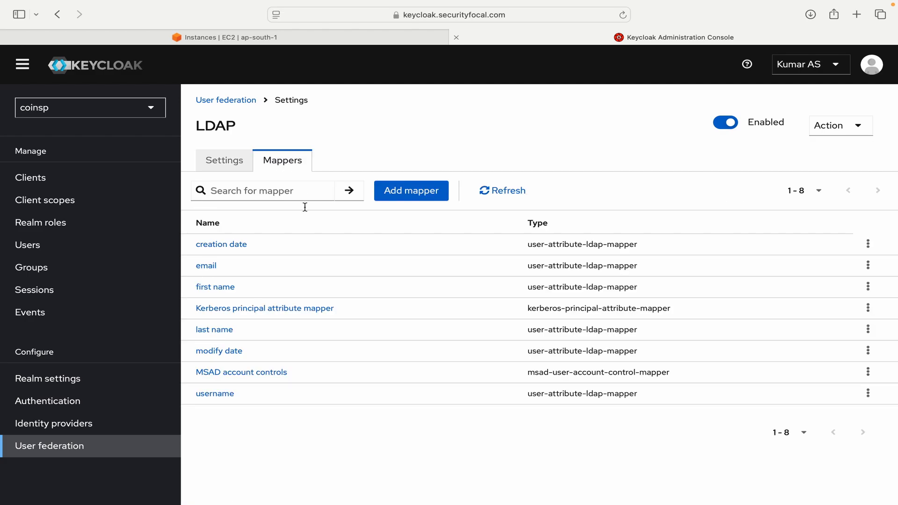
mouse_move(406, 213)
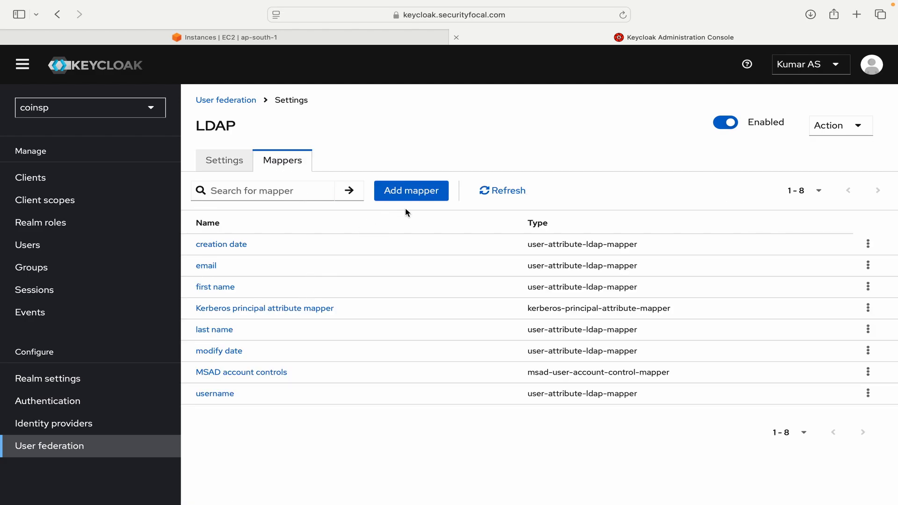
click(410, 190)
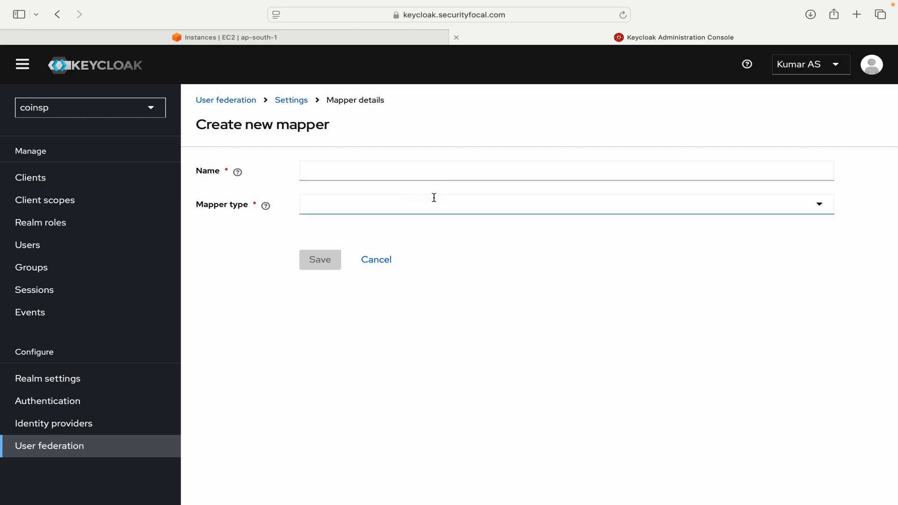
Step: Name the mapper 'groups' and set Mapper type to group-ldap-mapper
click(566, 171)
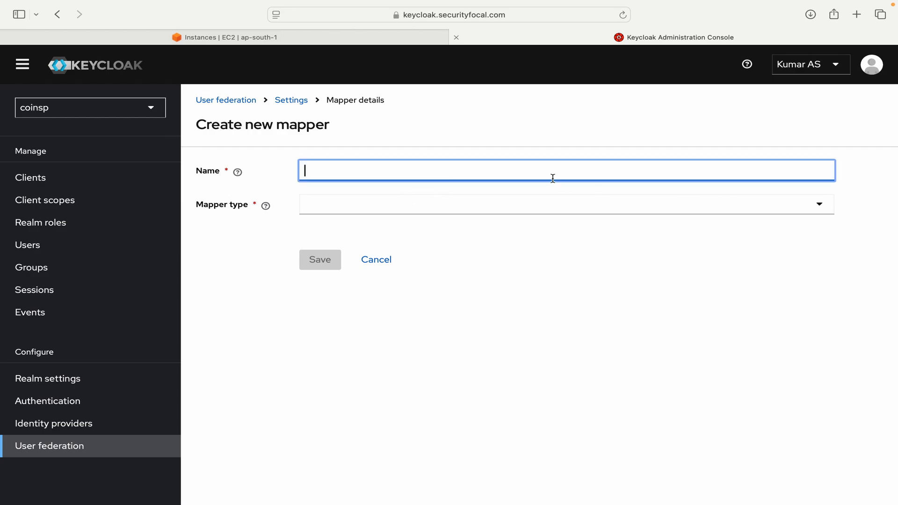
text(groups)
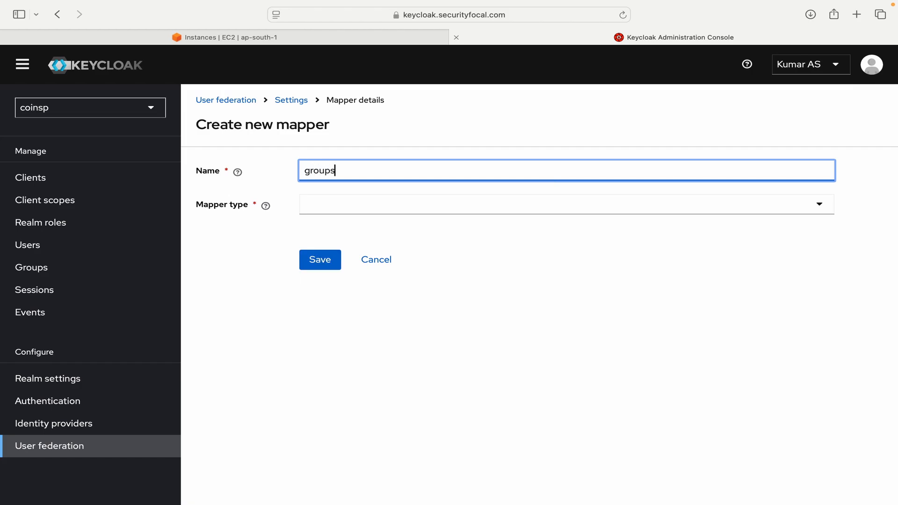
click(566, 204)
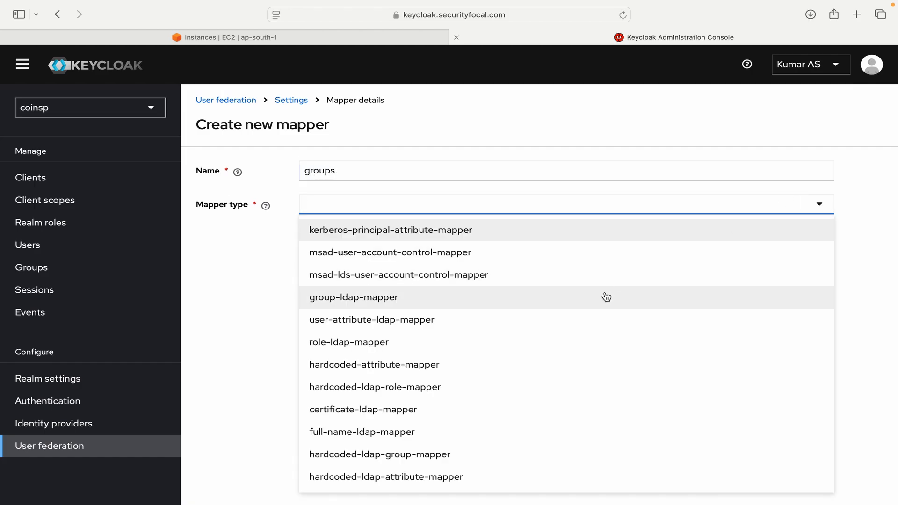
click(353, 297)
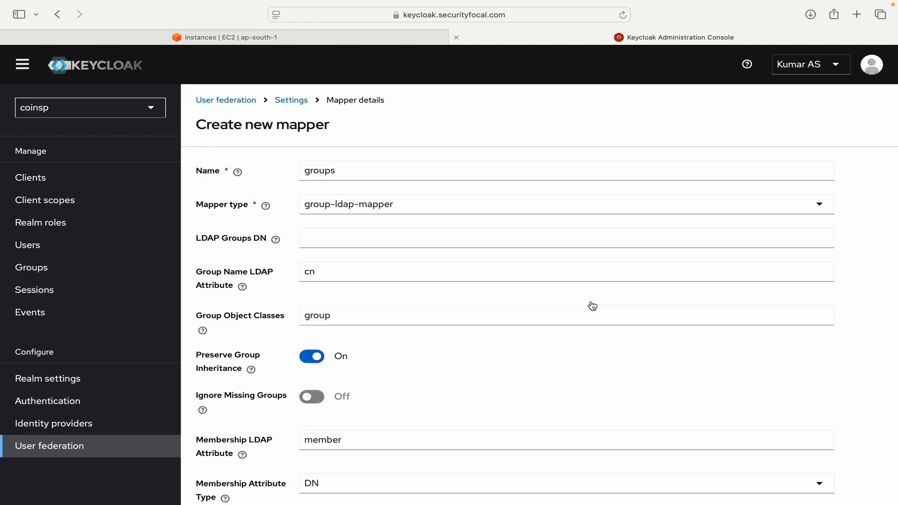
click(566, 238)
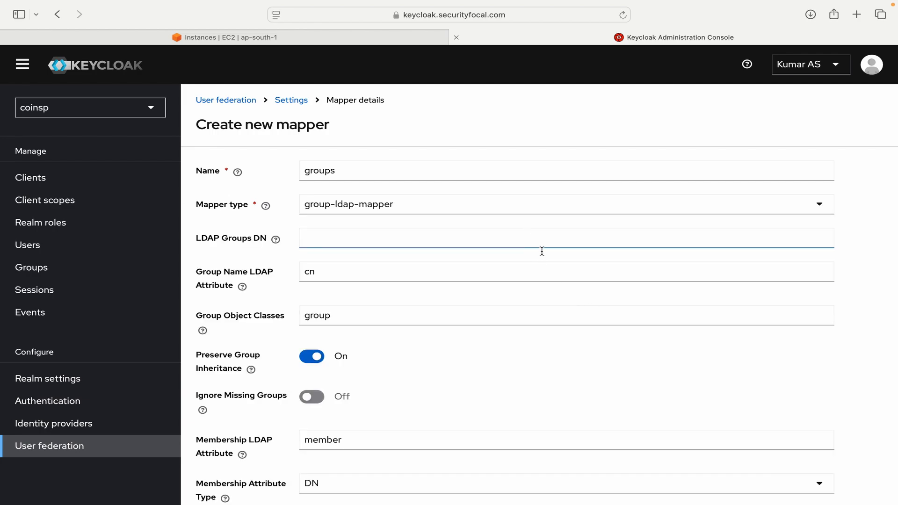
click(351, 238)
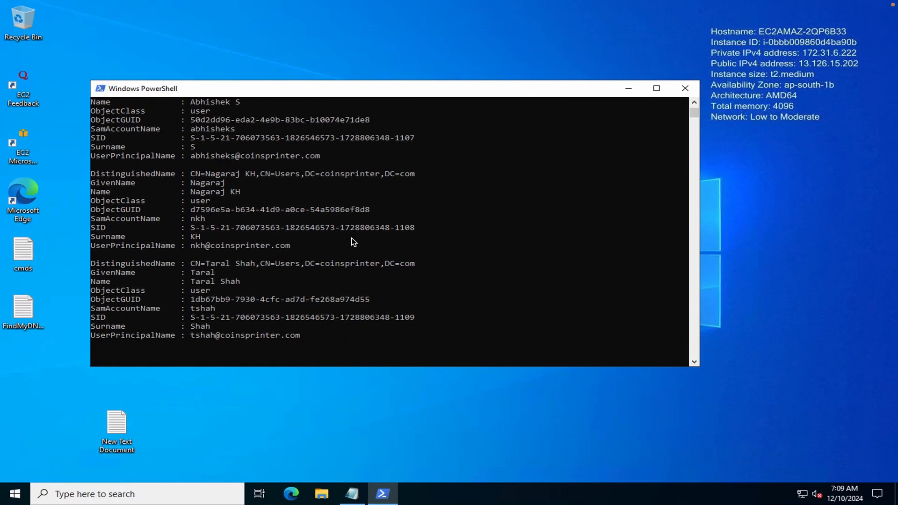
Step: Run Get-ADUser with an enabled-accounts LDAP filter, then Get-ADGroup to list IT Users and Sales under OU=groups
text(Get-ADUser -LDAPFilter '(!userAccountControl:1.2.840.113556.1.4.803:=2)')
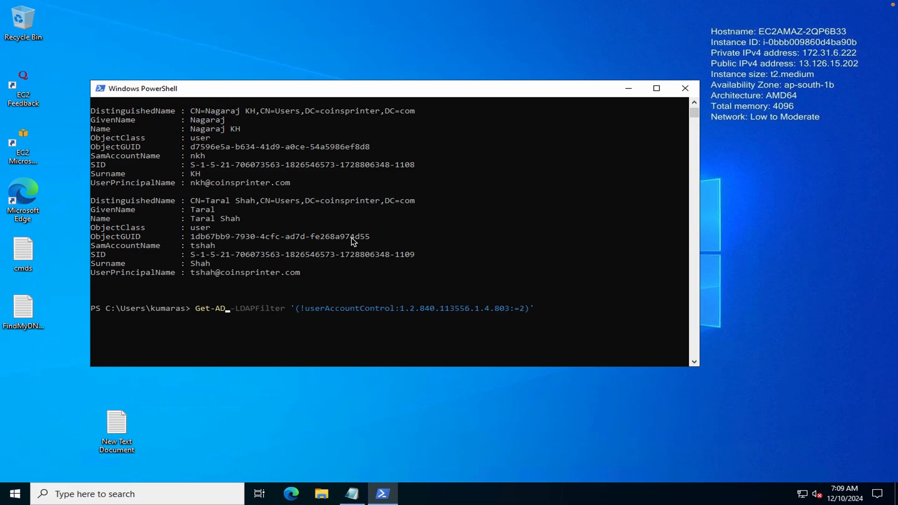
text(Group)
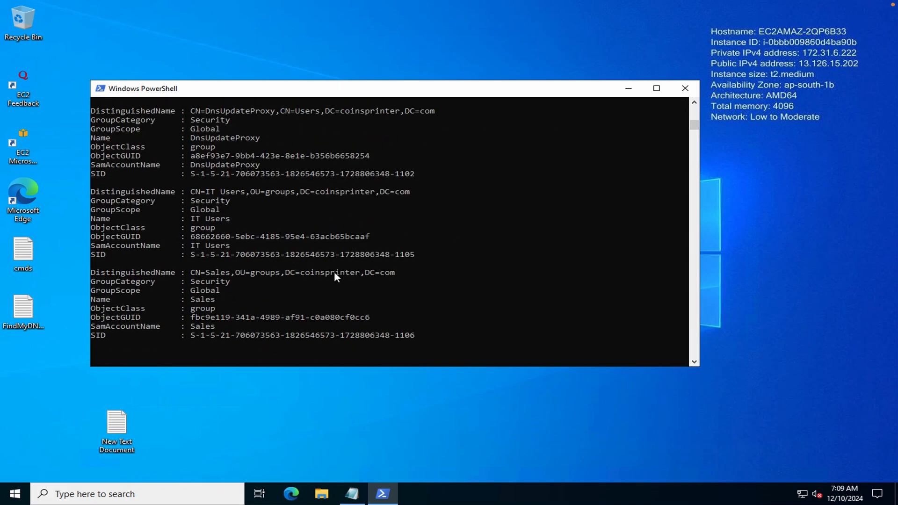
mouse_move(255, 281)
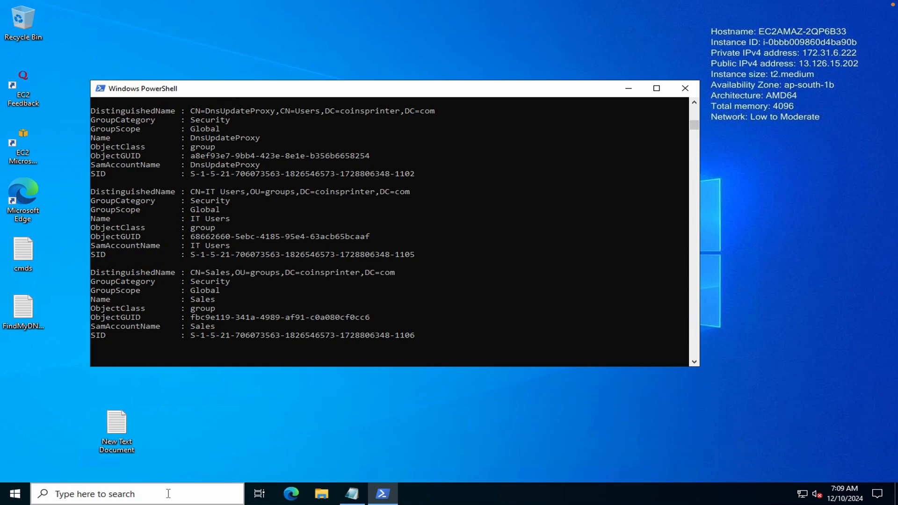
Step: View the IT Users and Sales security groups in the groups OU of coinsprinter.com, then return to PowerShell
text(user)
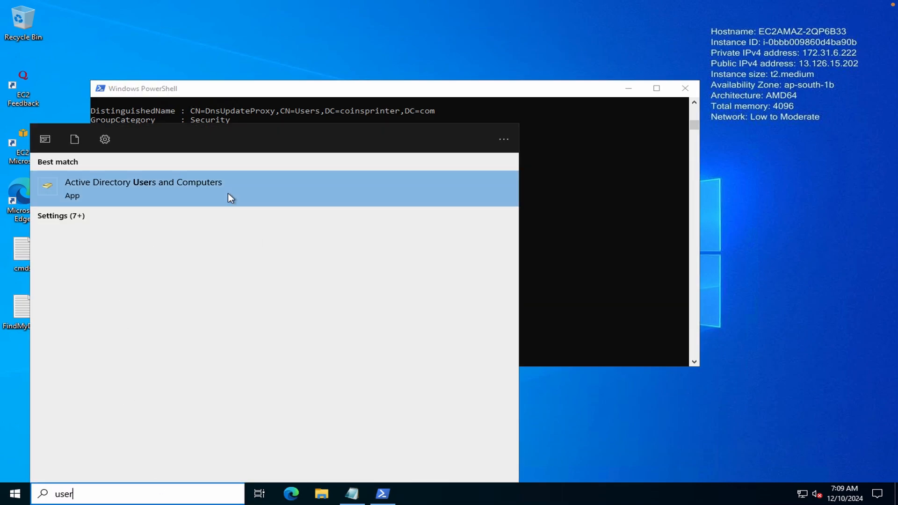
click(144, 188)
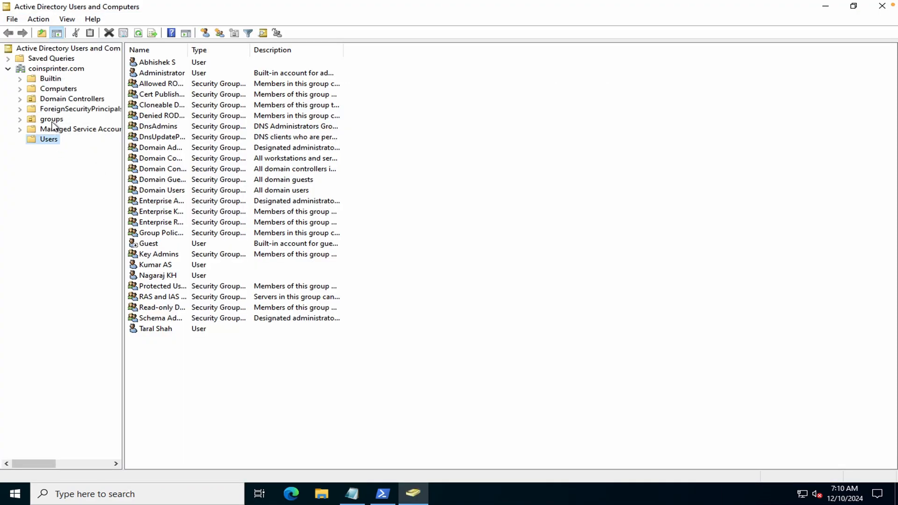
click(51, 119)
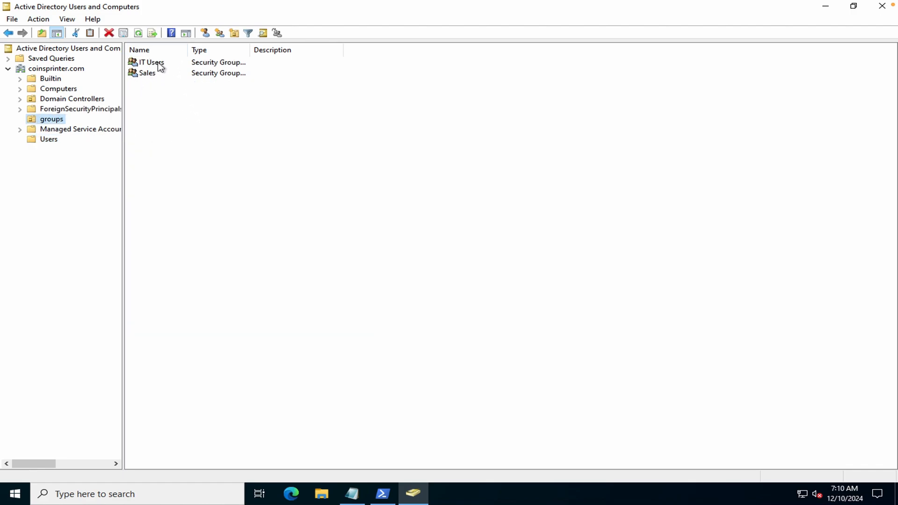
mouse_move(156, 77)
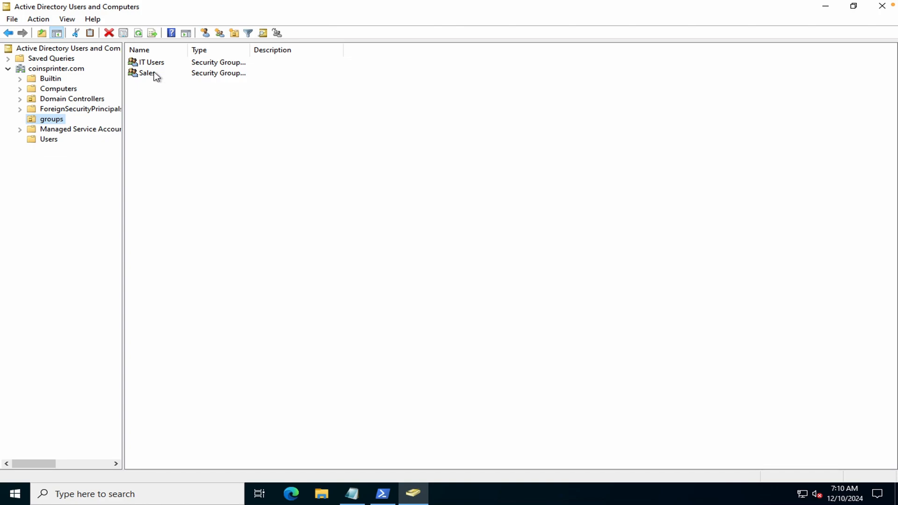
mouse_move(285, 166)
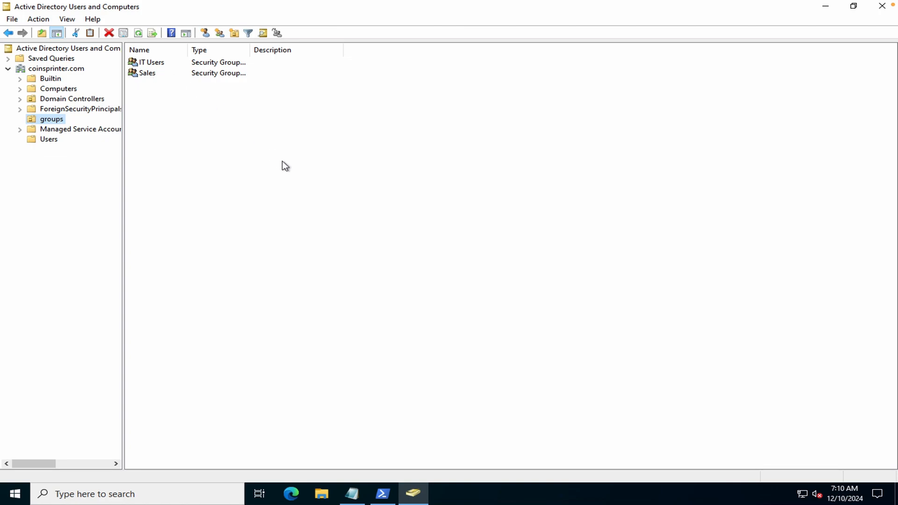
click(382, 494)
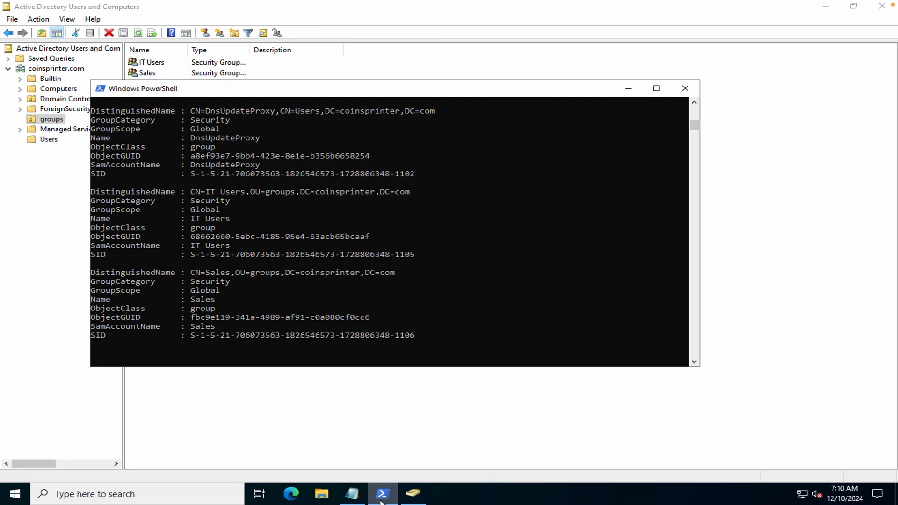
mouse_move(270, 209)
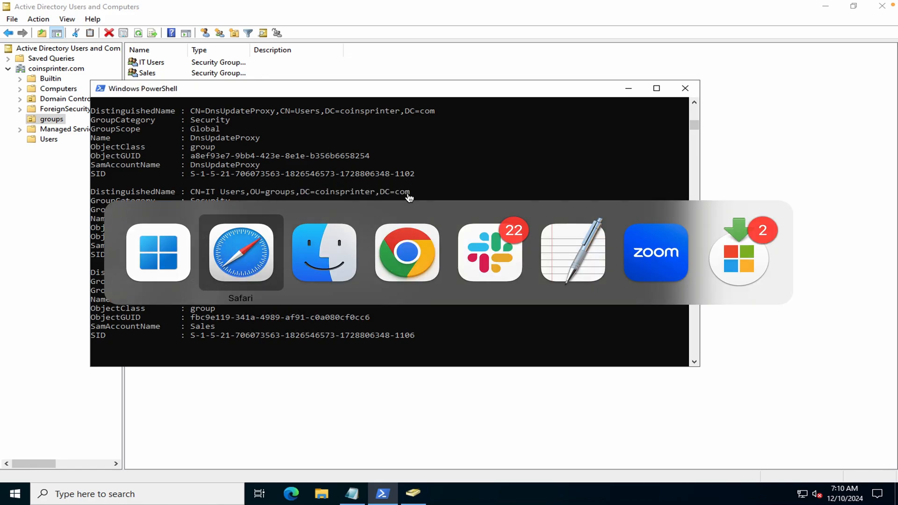
Step: Enter OU=groups,DC=coinsprinter,DC=com as the group mapper's LDAP Groups DN
click(240, 252)
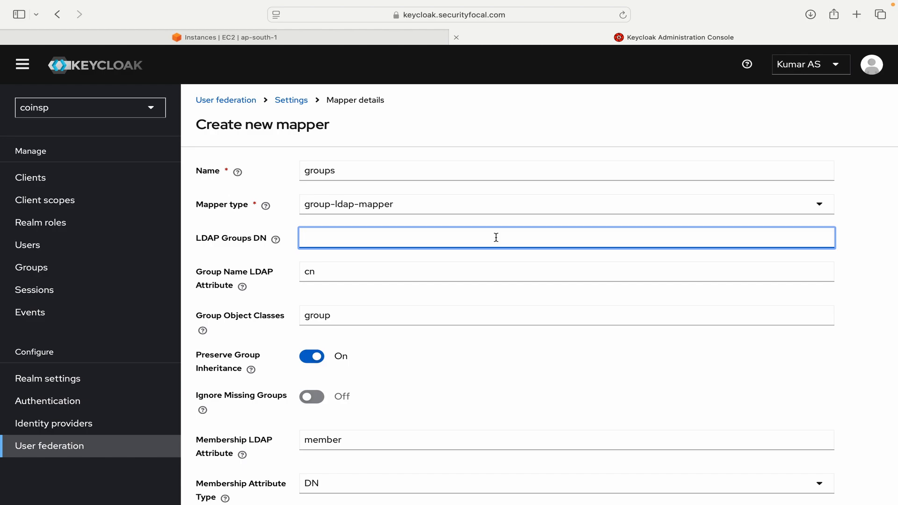
text(OU=groups,DC=coinsprinter,DC=com)
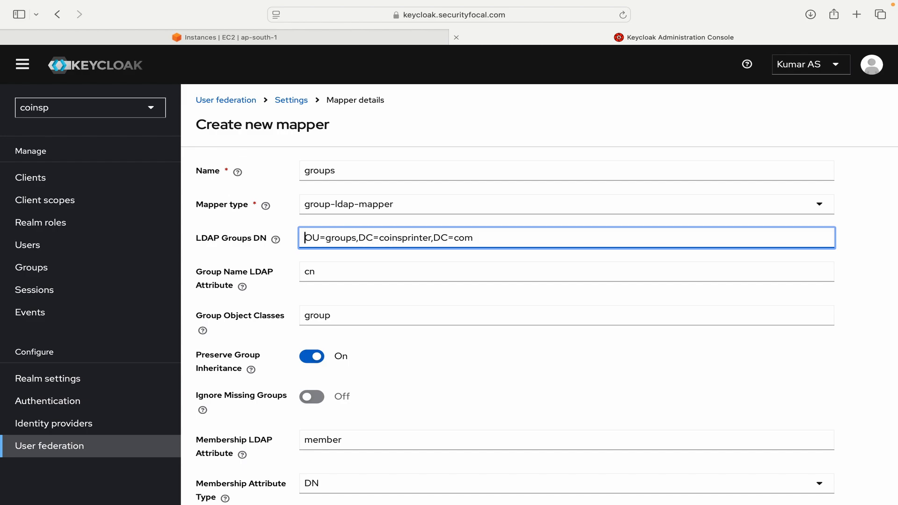
double_click(312, 237)
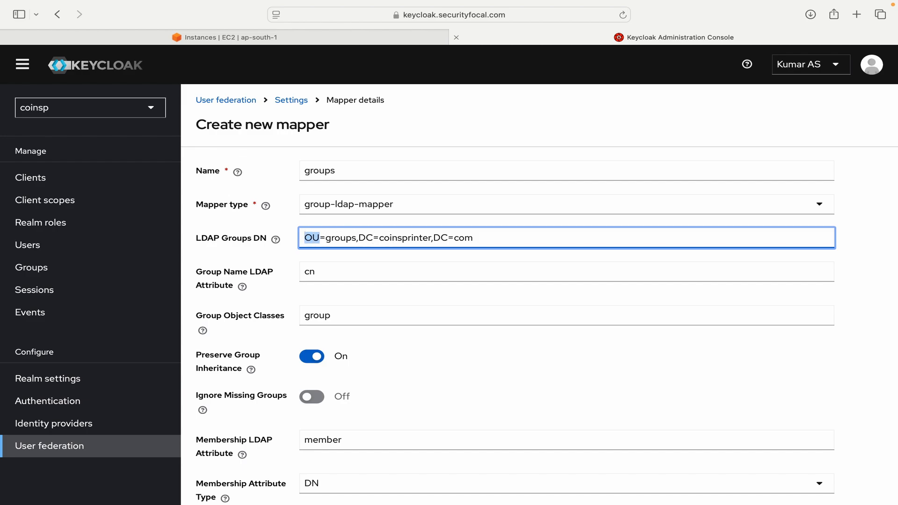
click(383, 238)
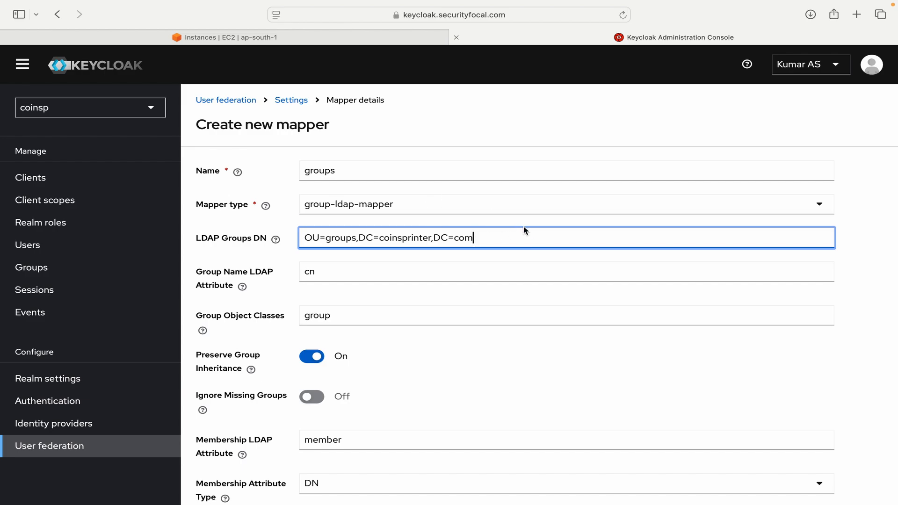
Step: Set the groups mapper's mode to READ_ONLY
scroll(down, 3)
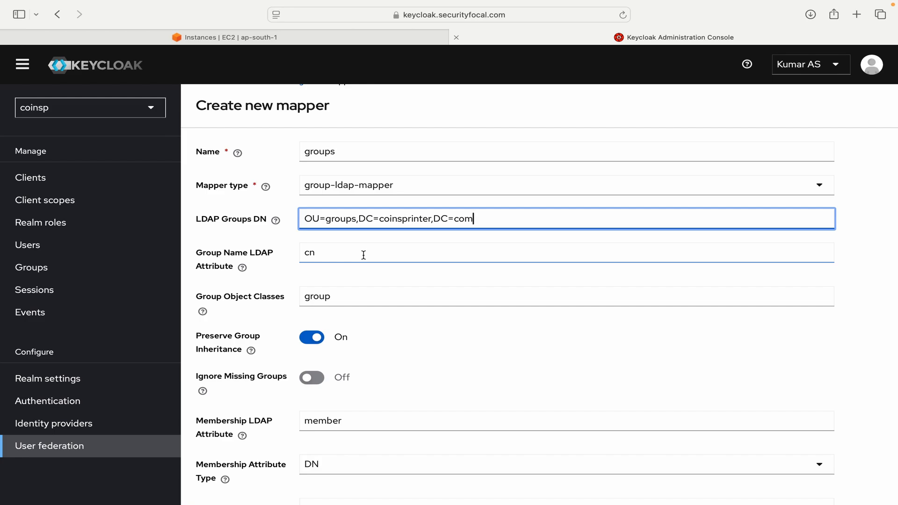
scroll(down, 3)
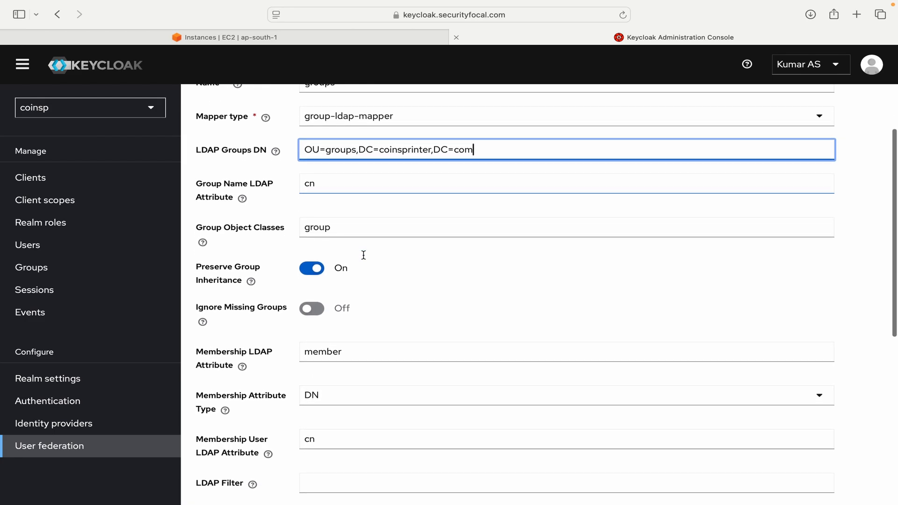
scroll(down, 3)
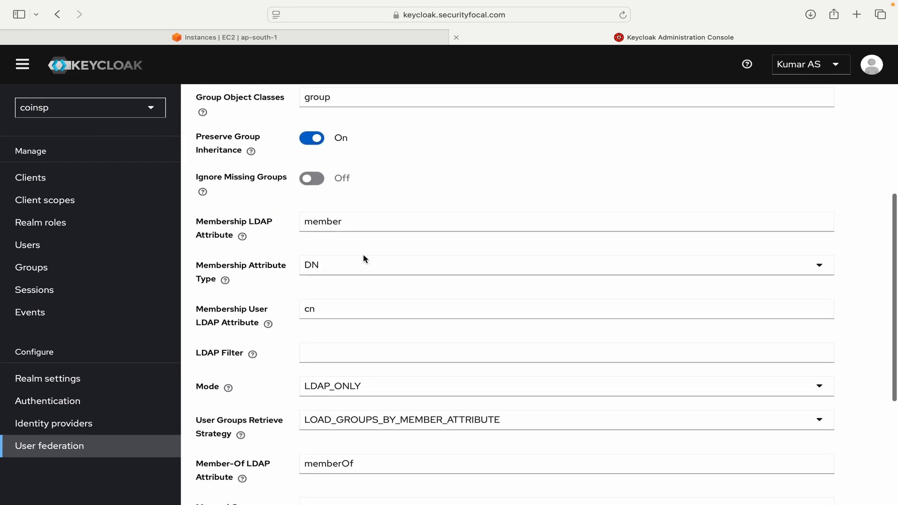
scroll(down, 3)
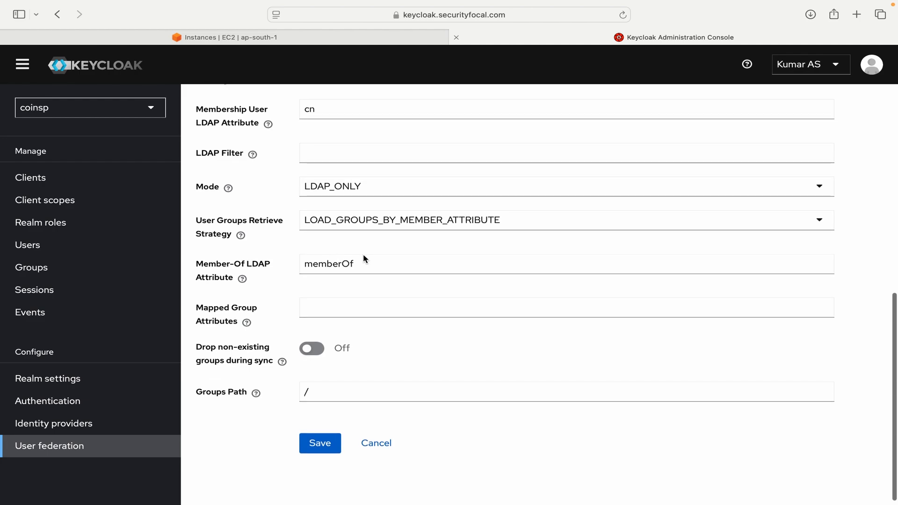
click(564, 187)
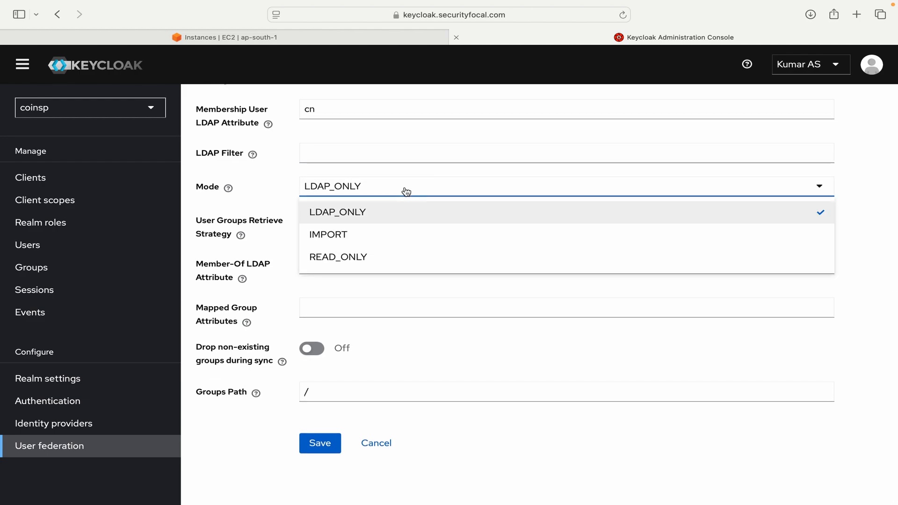
click(338, 256)
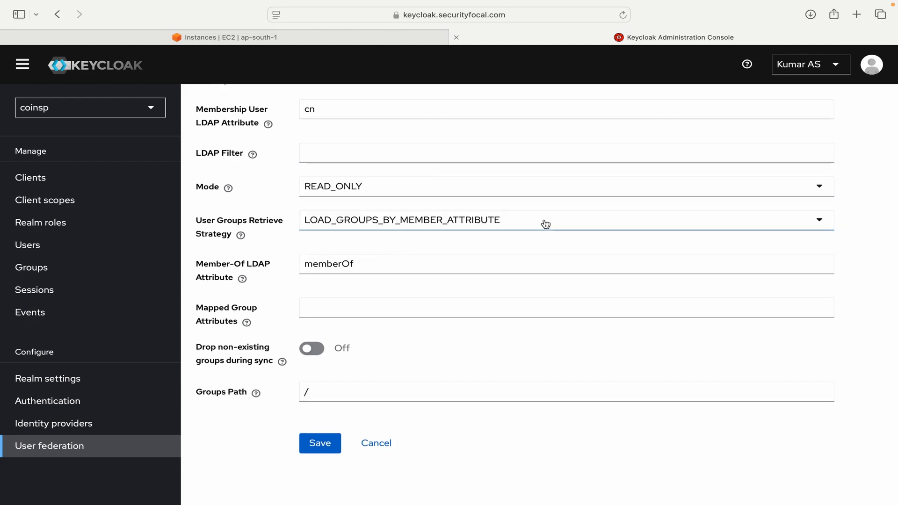
mouse_move(559, 183)
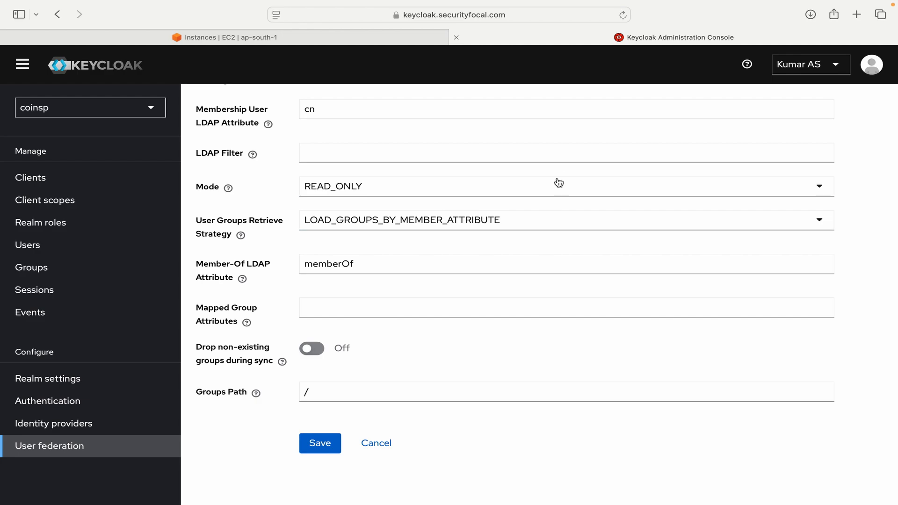
Step: Enable 'Drop non-existing groups during sync' and save the new groups mapper
scroll(down, 3)
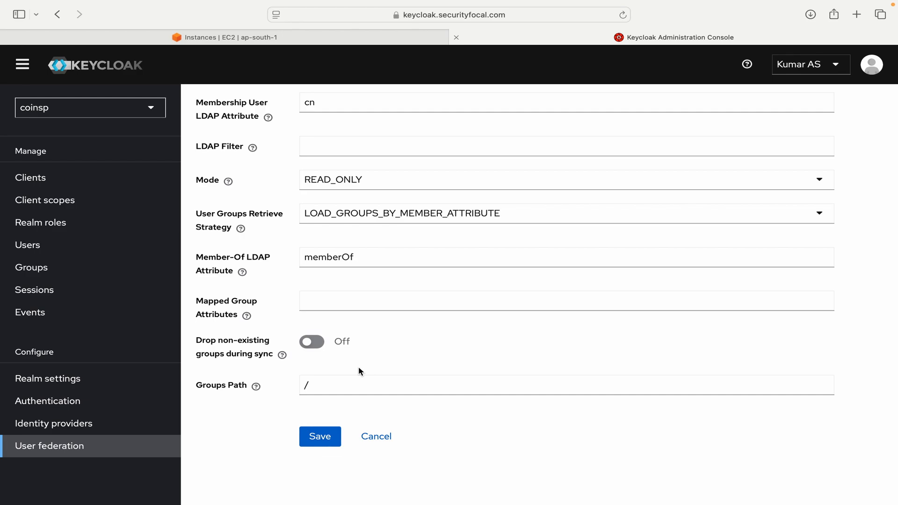
mouse_move(259, 346)
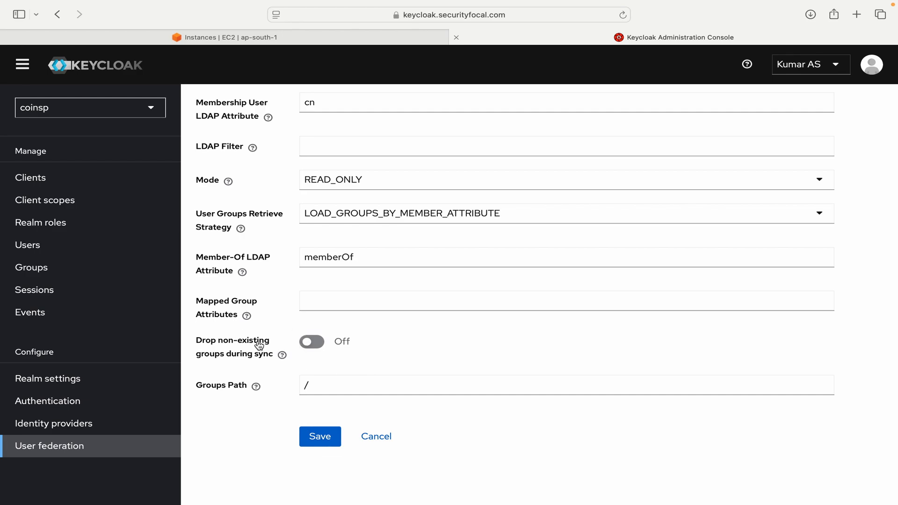
click(312, 342)
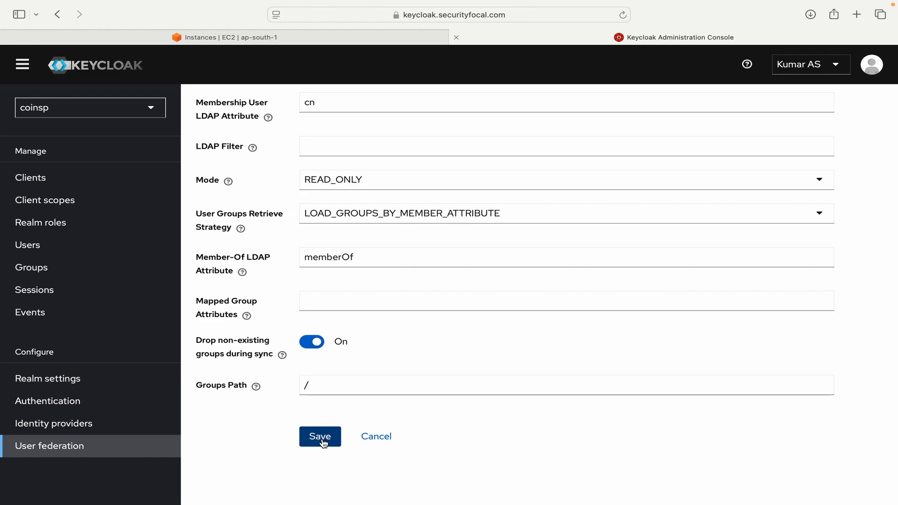
click(319, 436)
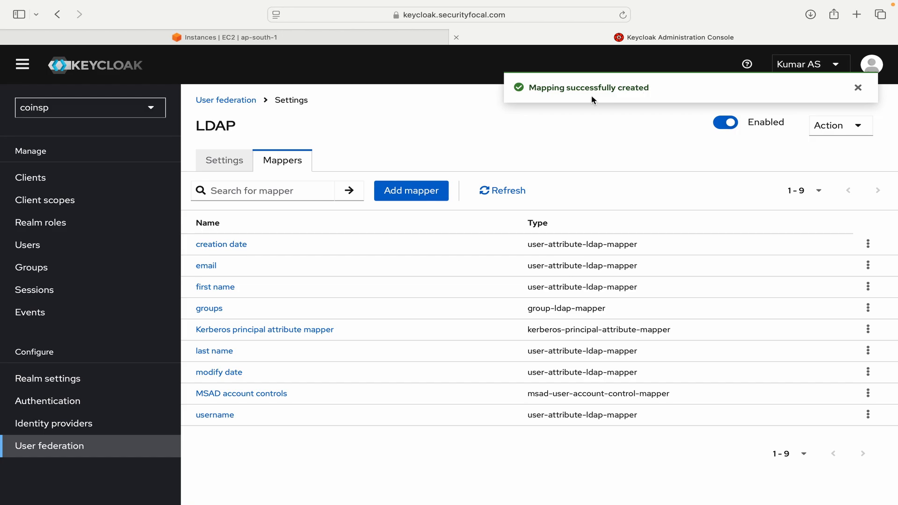
mouse_move(470, 141)
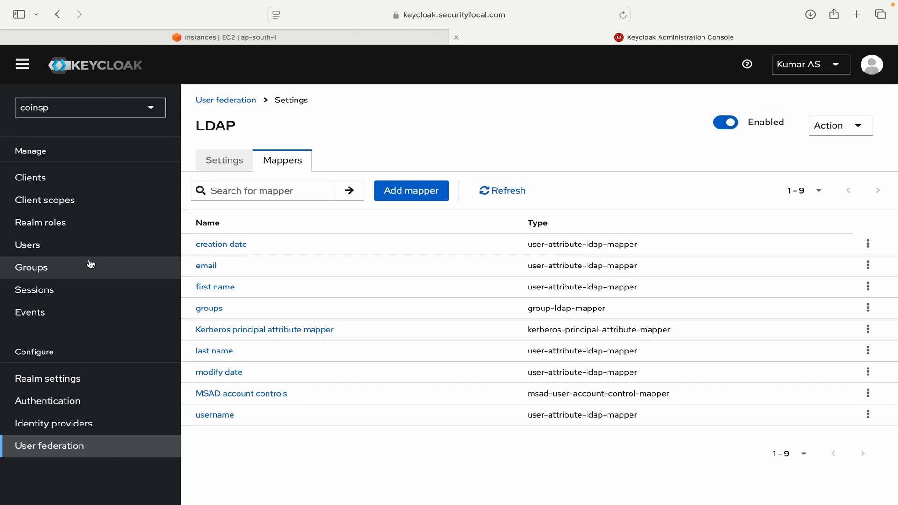
Step: Check the realm's empty Groups list, then reach the ldap provider's 'groups' mapper details
click(31, 268)
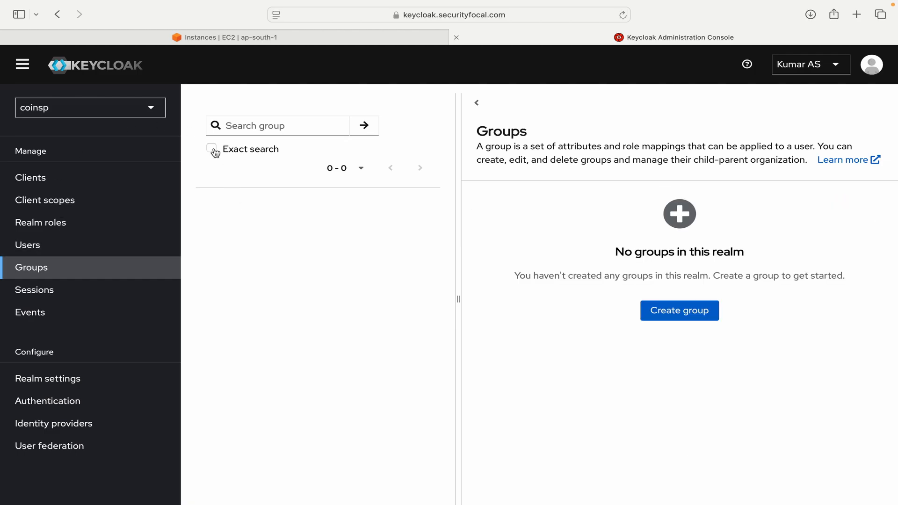
mouse_move(49, 446)
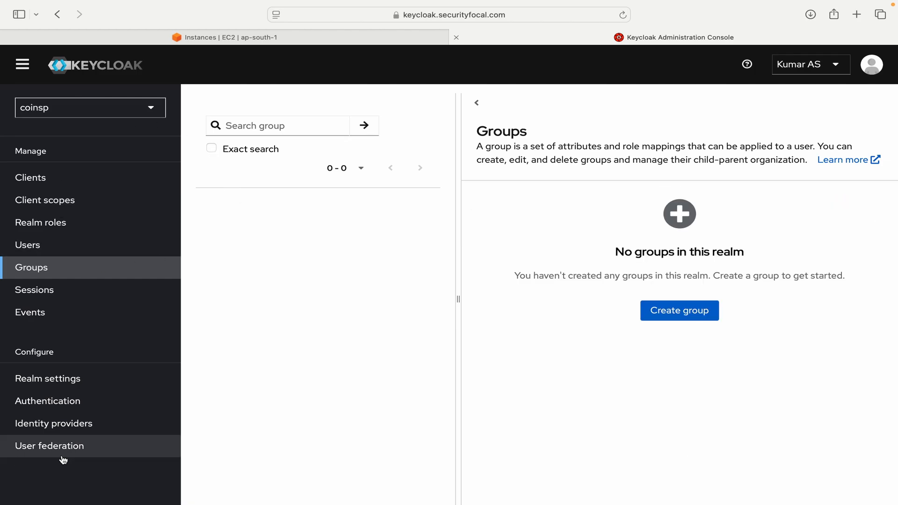
click(50, 446)
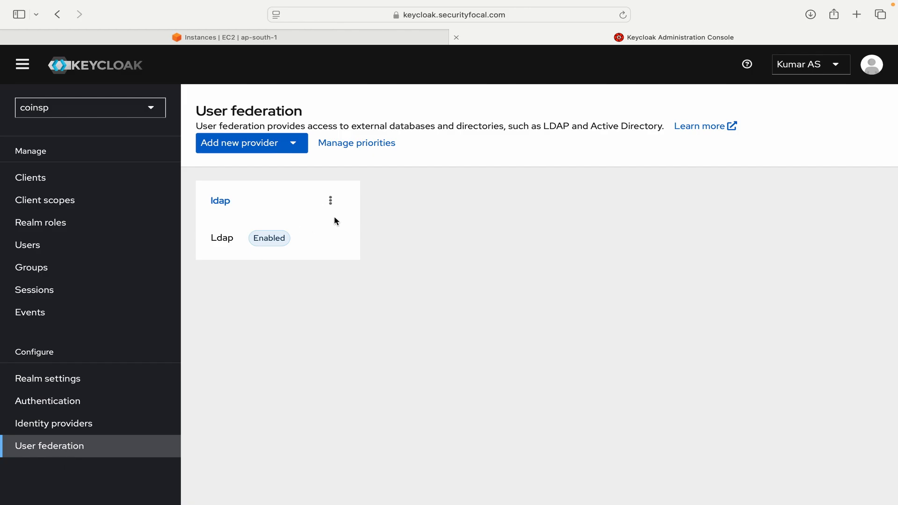
mouse_move(220, 201)
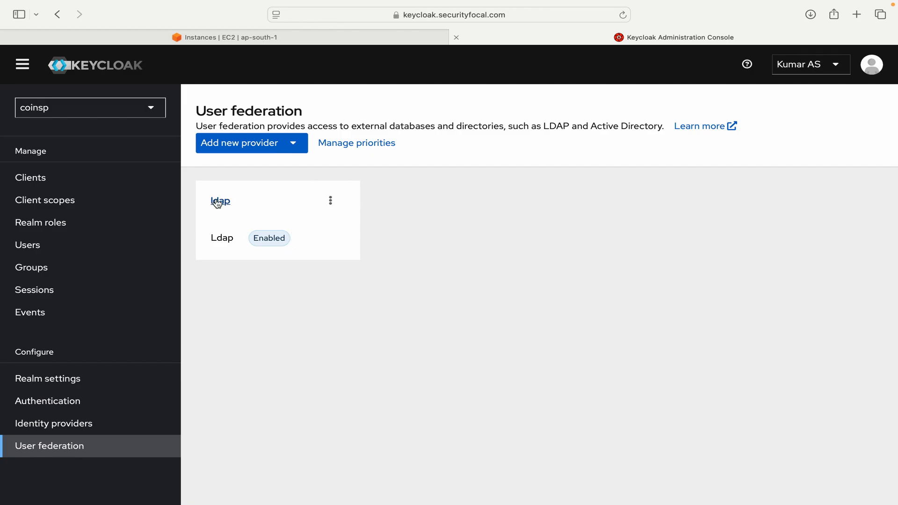
click(220, 201)
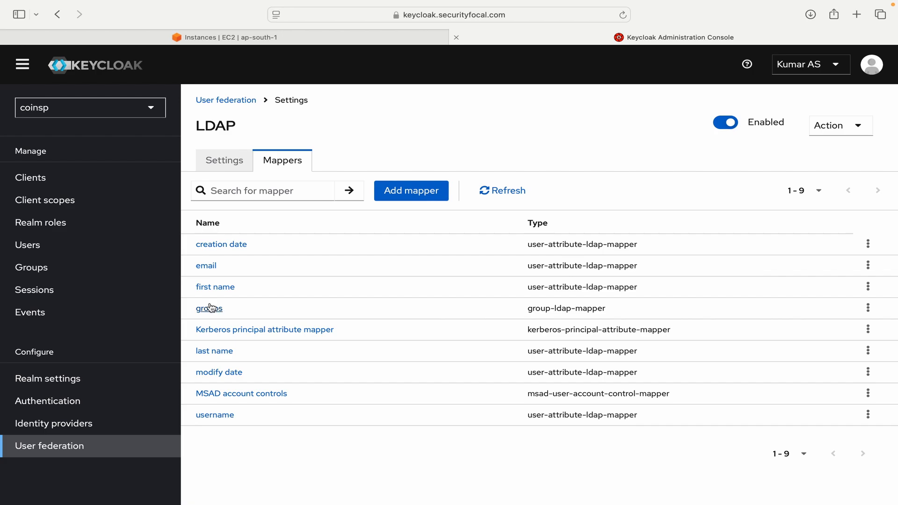
click(209, 308)
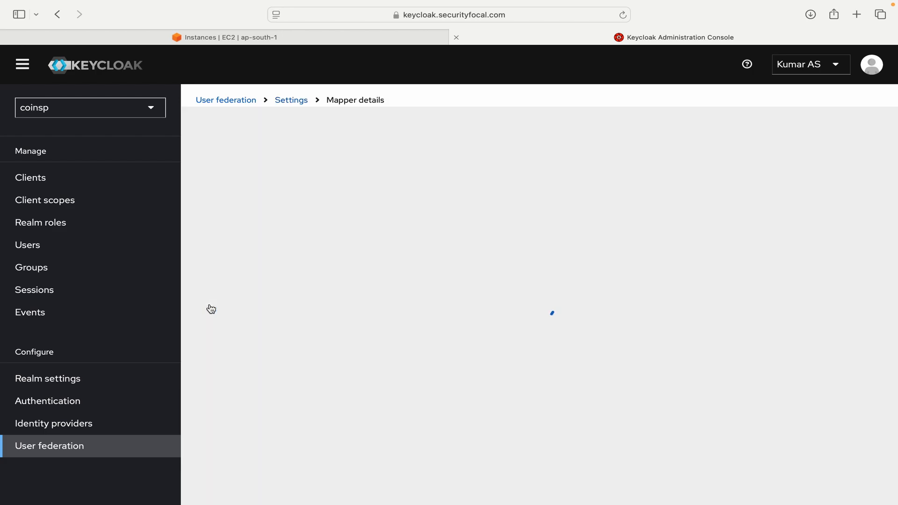
Step: Run 'Sync LDAP groups to Keycloak' from the mapper's actions, importing 2 groups, and view the realm's groups
click(839, 125)
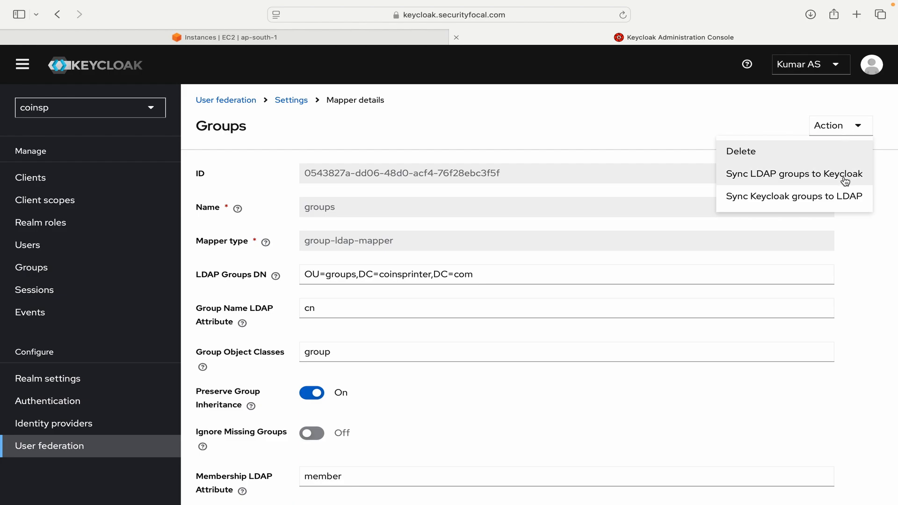
click(794, 174)
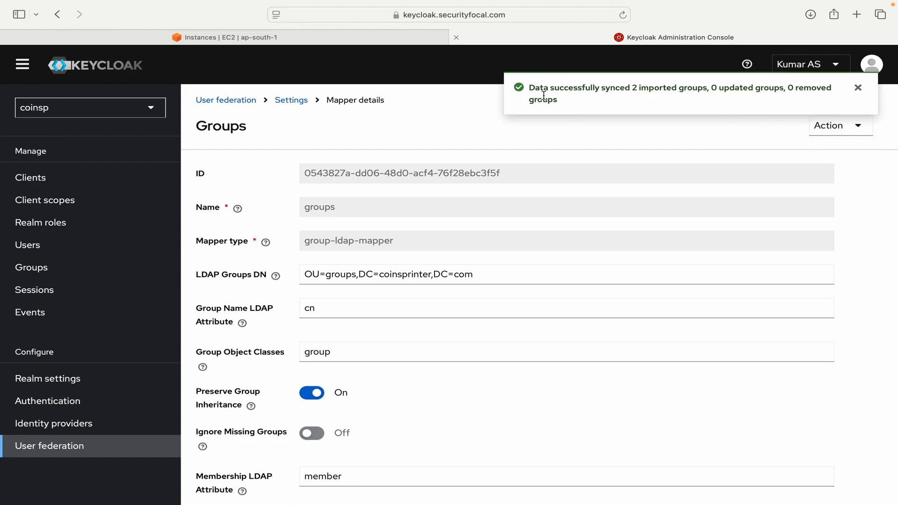
mouse_move(644, 84)
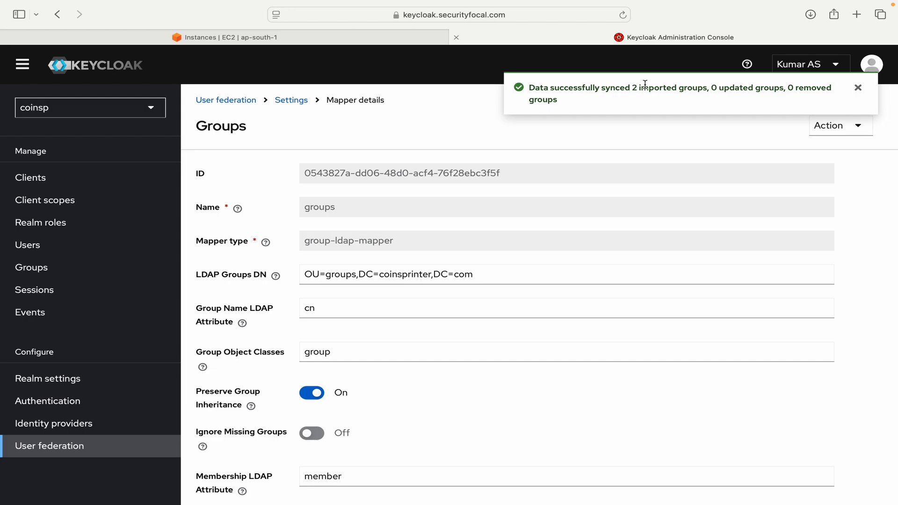
mouse_move(764, 92)
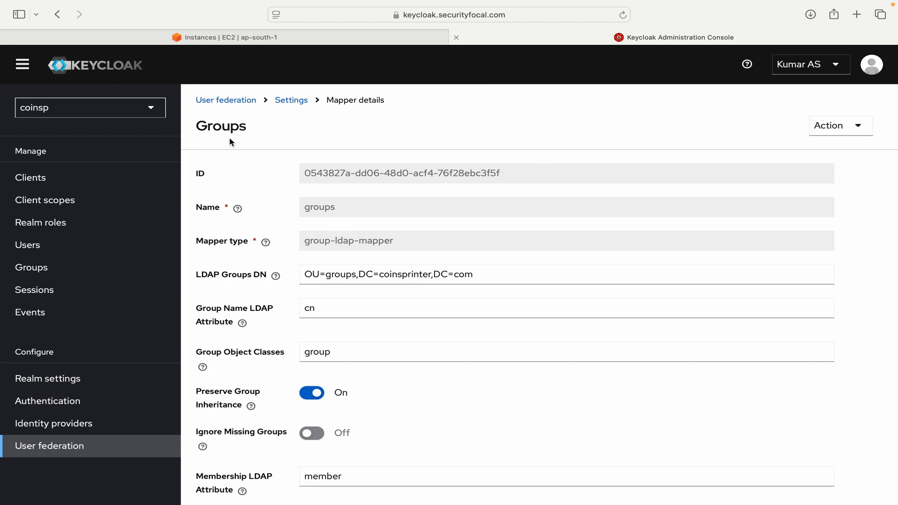
click(32, 267)
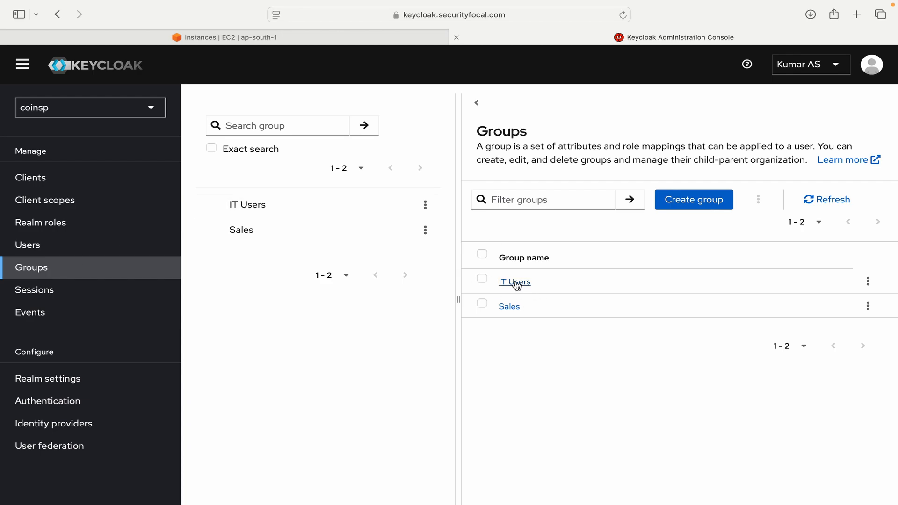
click(515, 281)
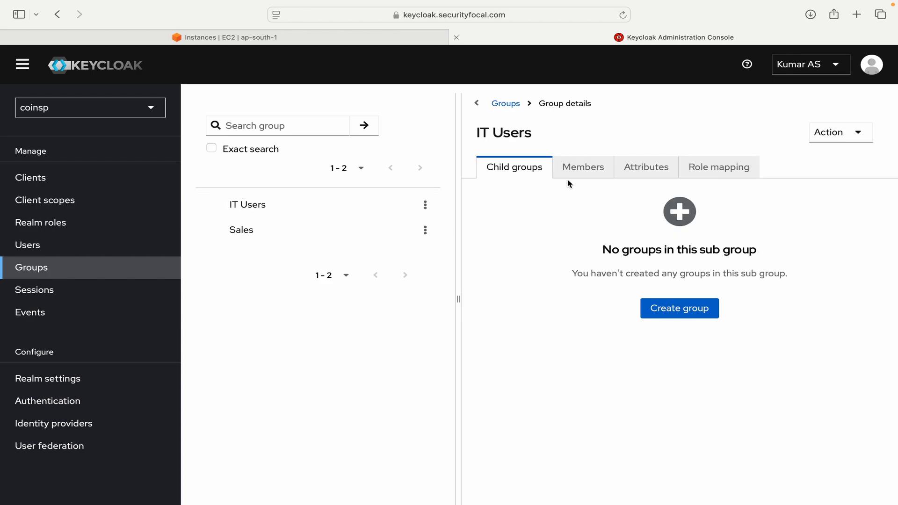
click(582, 166)
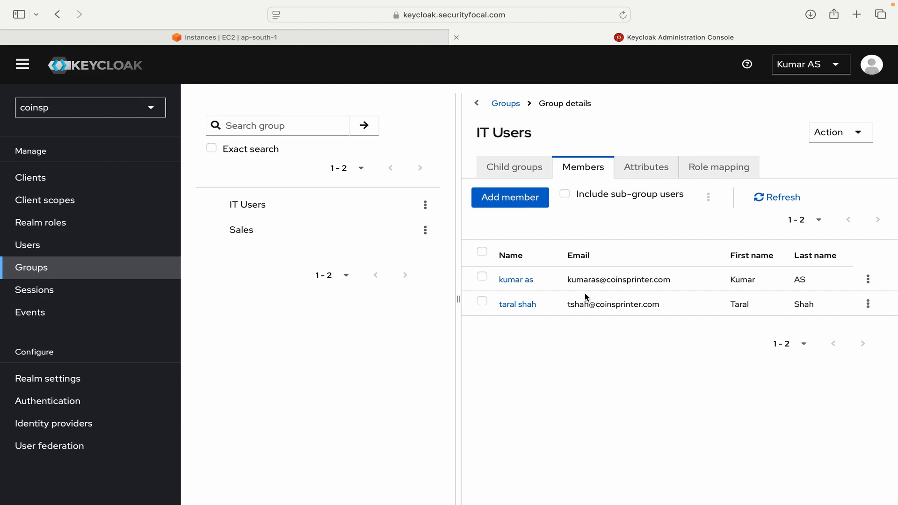
mouse_move(587, 332)
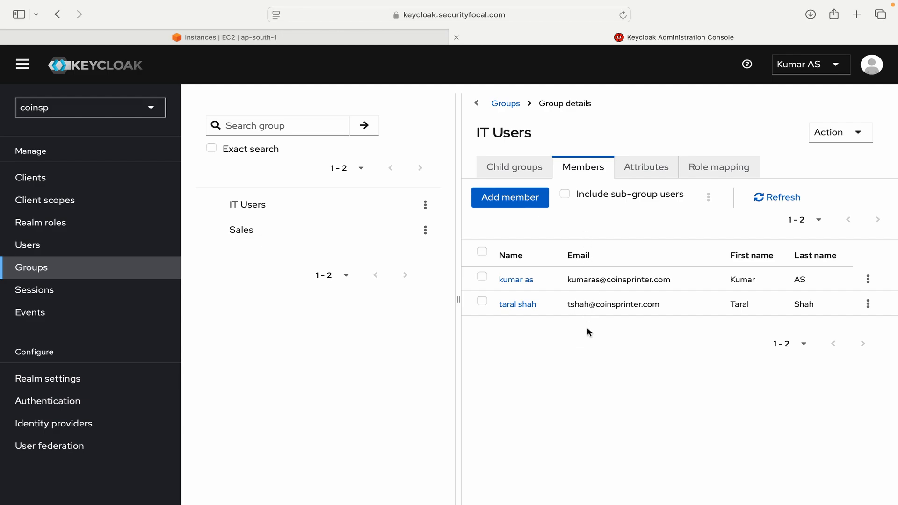